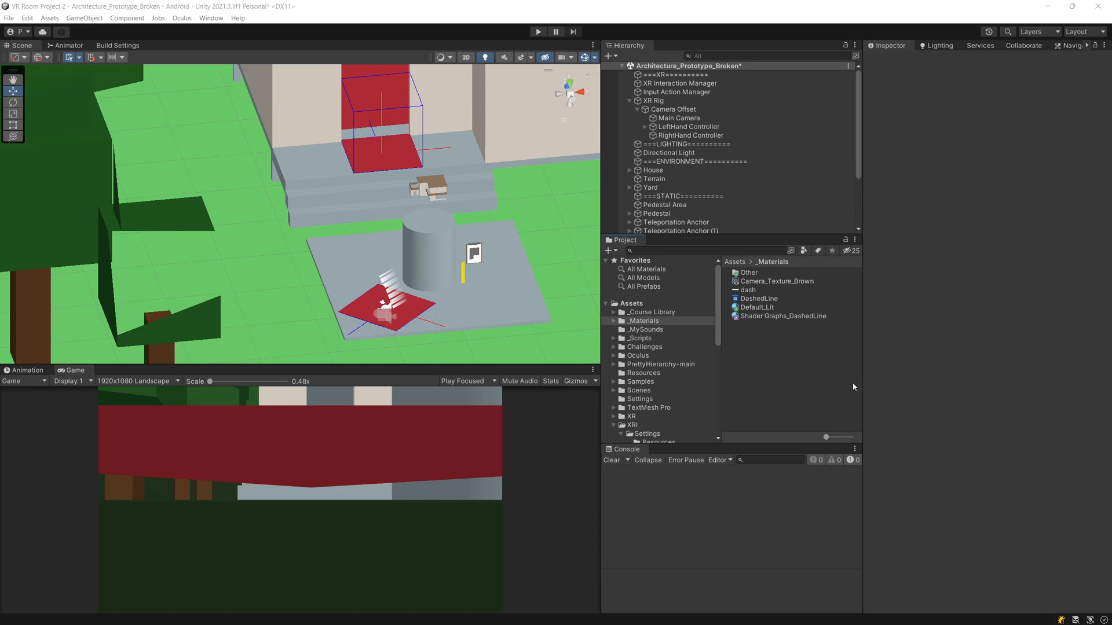
pyautogui.moveTo(759, 300)
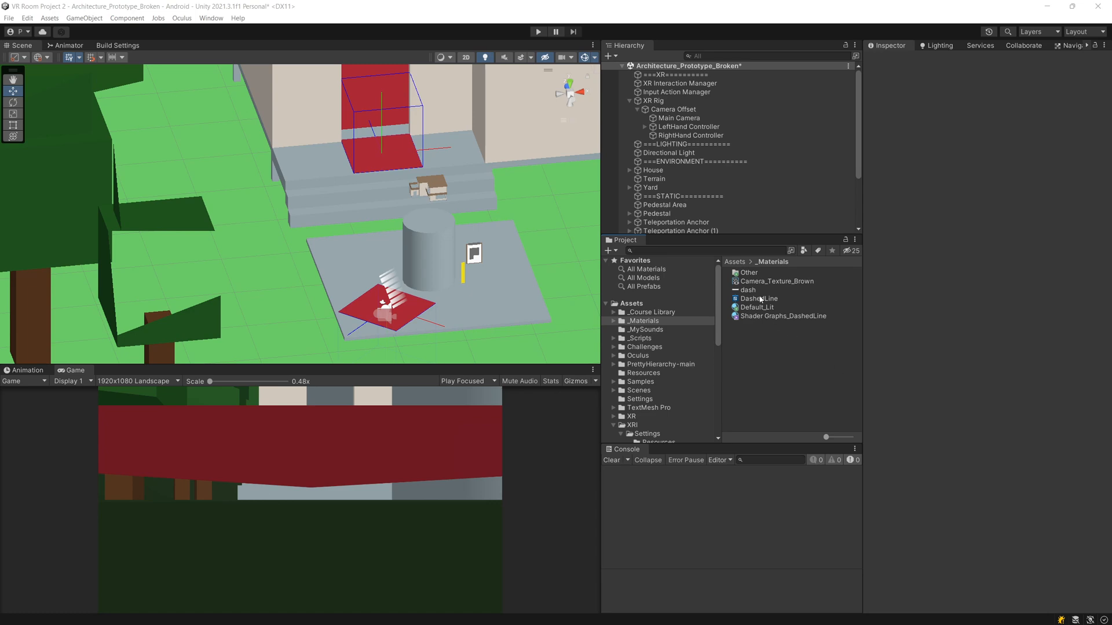
# Select the dash texture in _Materials to view its 512×128 import settings
pyautogui.click(748, 290)
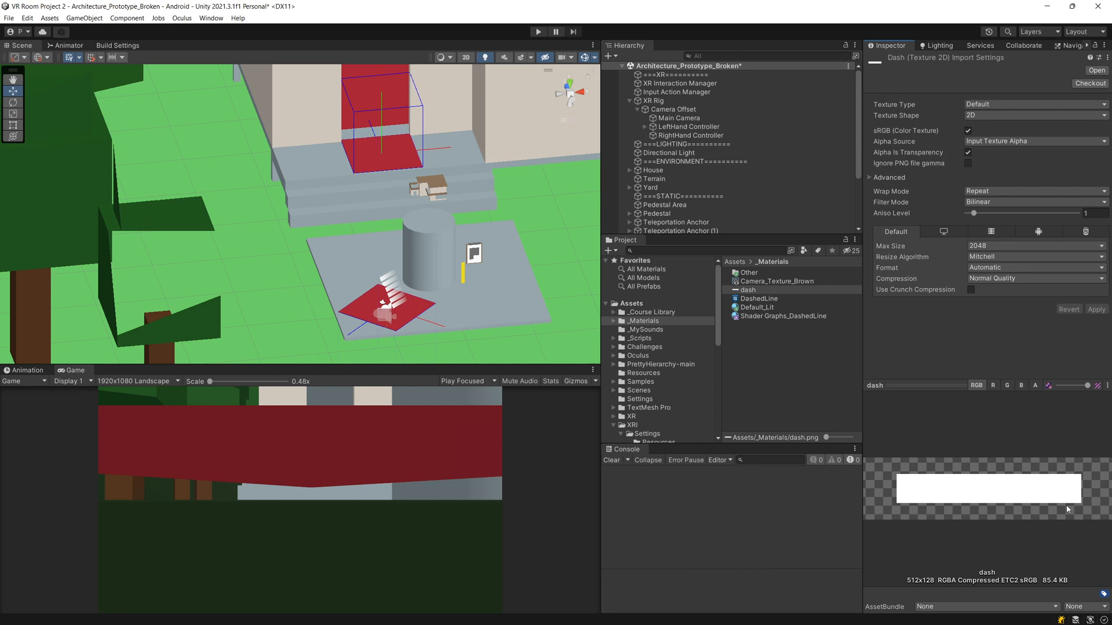
pyautogui.moveTo(1086, 536)
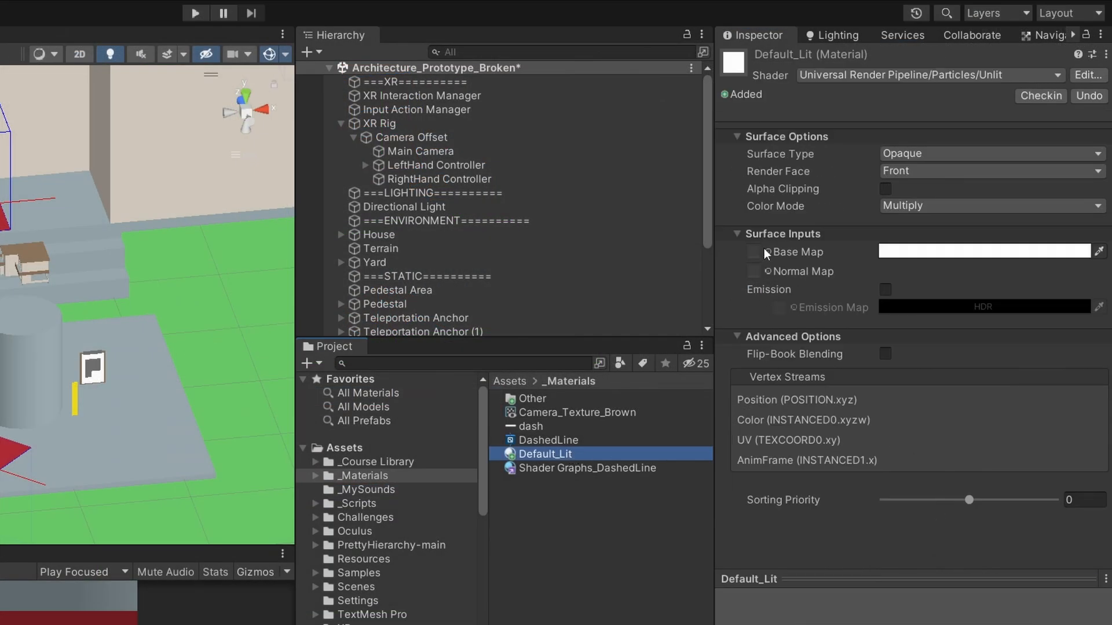
pyautogui.moveTo(860, 246)
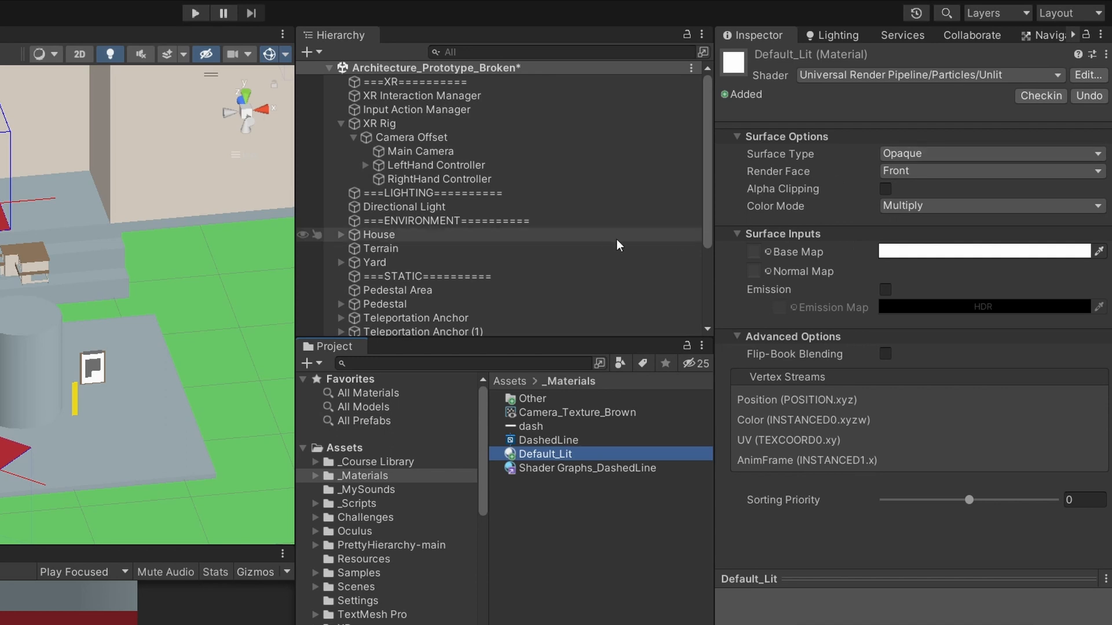
# Inspect LeftHand Controller's Line Renderer and Default_Lit material, then reselect the dash texture
pyautogui.click(436, 165)
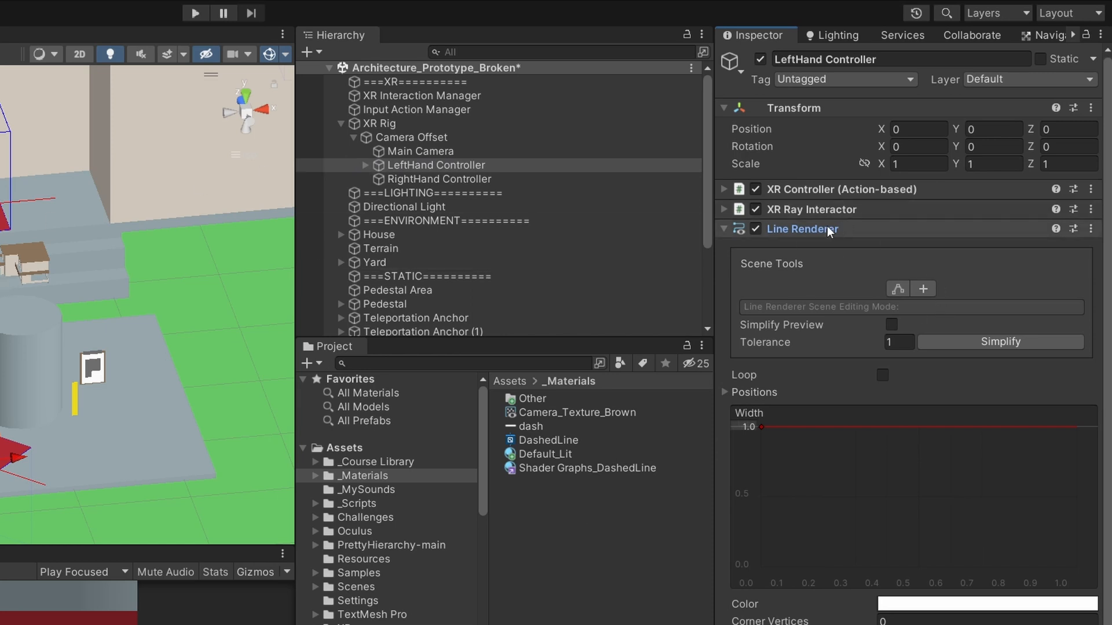
pyautogui.click(545, 454)
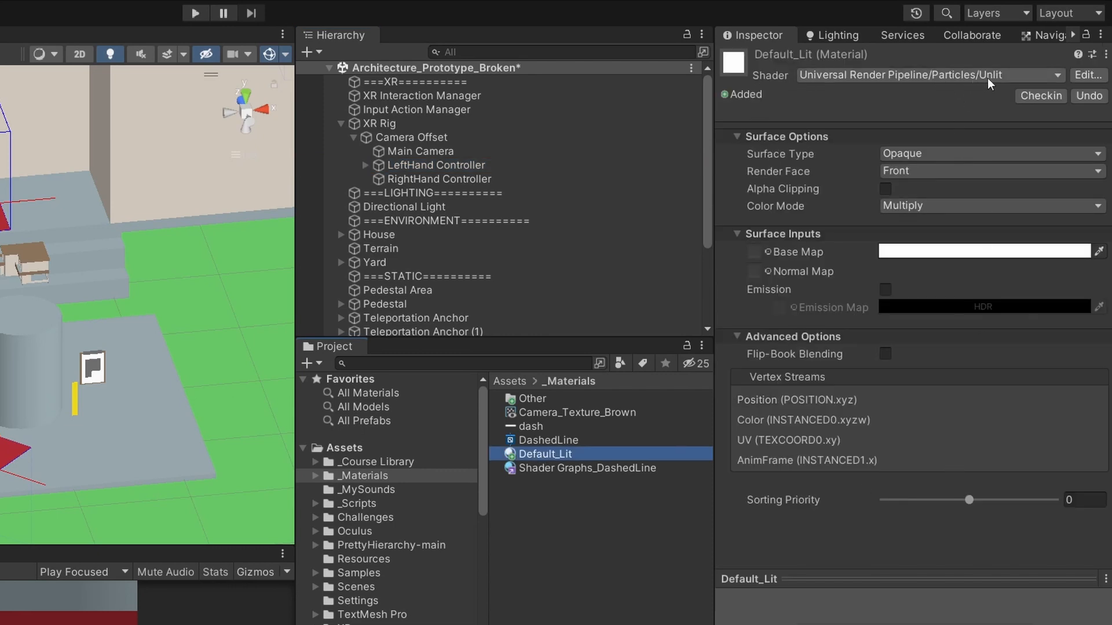
pyautogui.moveTo(770, 271)
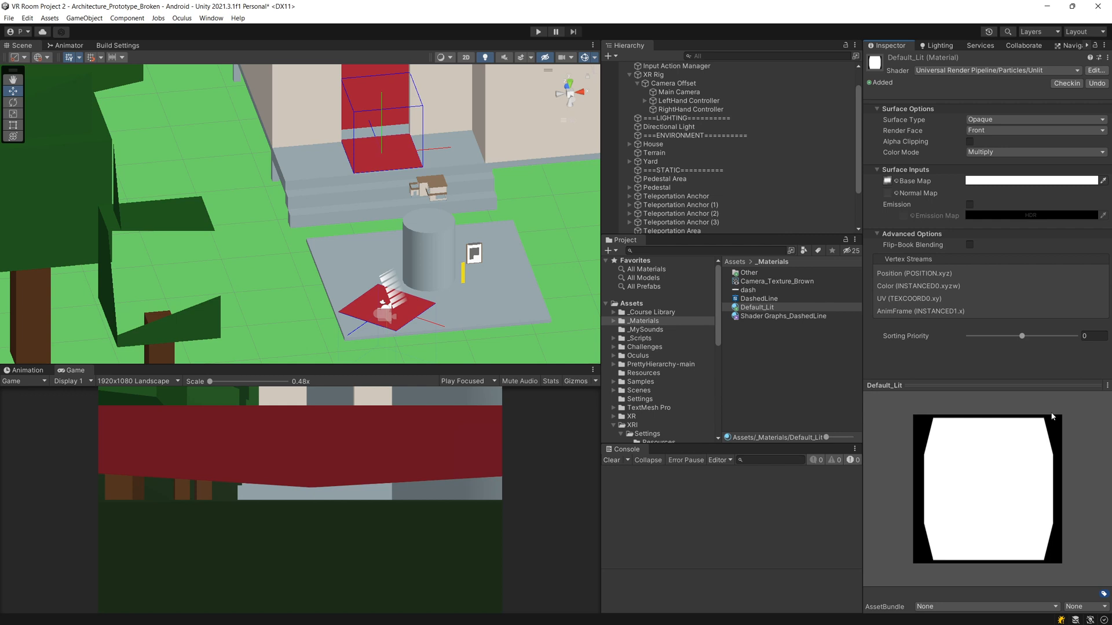
pyautogui.moveTo(920, 458)
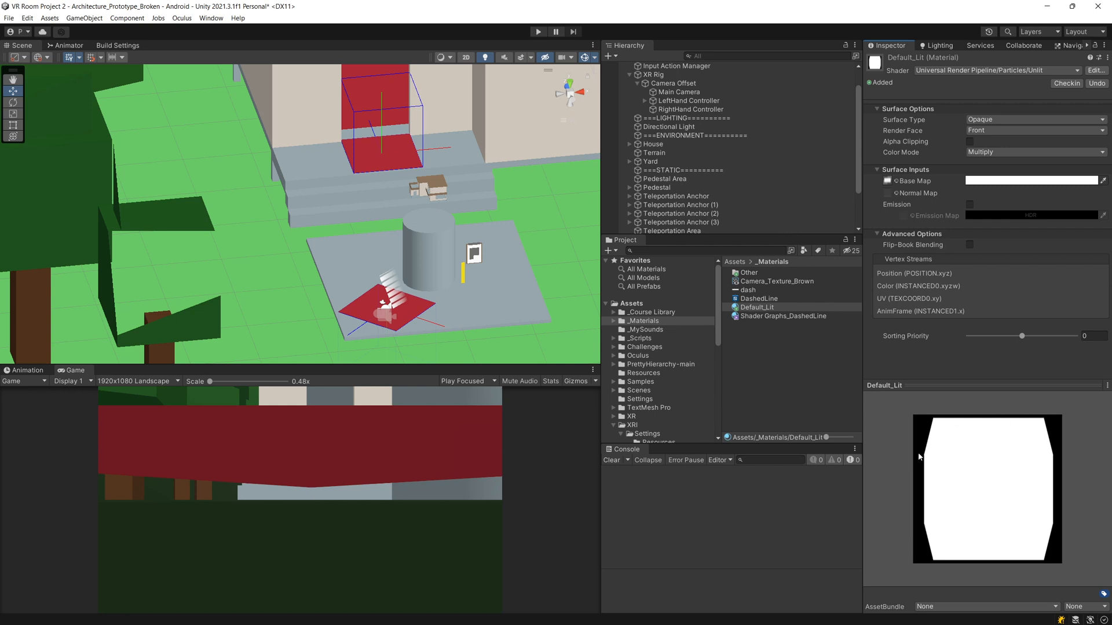
pyautogui.moveTo(917, 487)
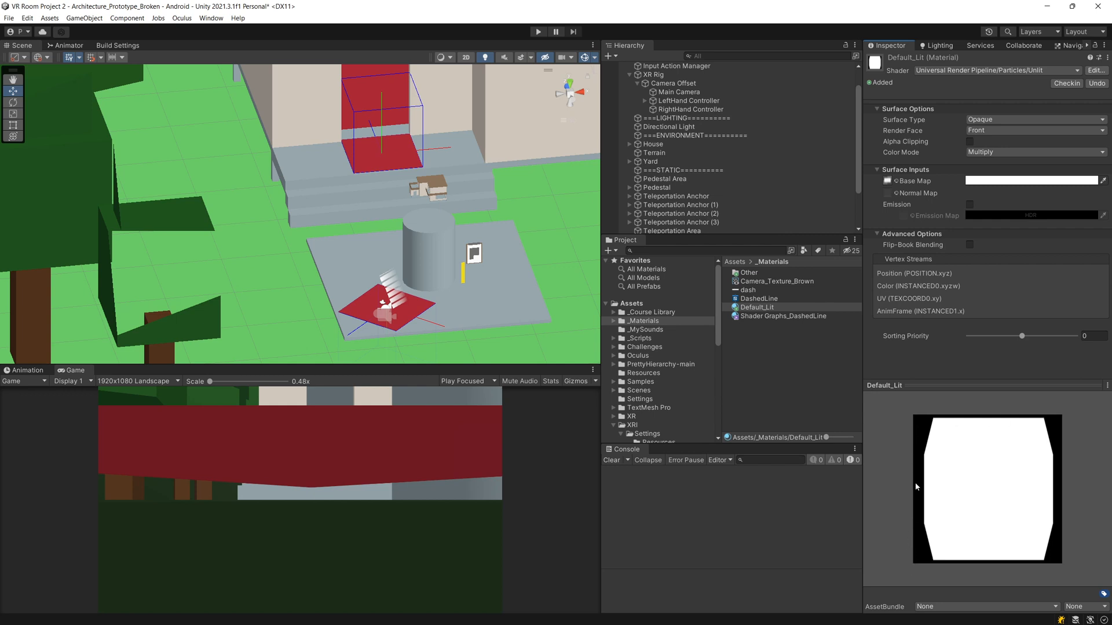
pyautogui.moveTo(827, 420)
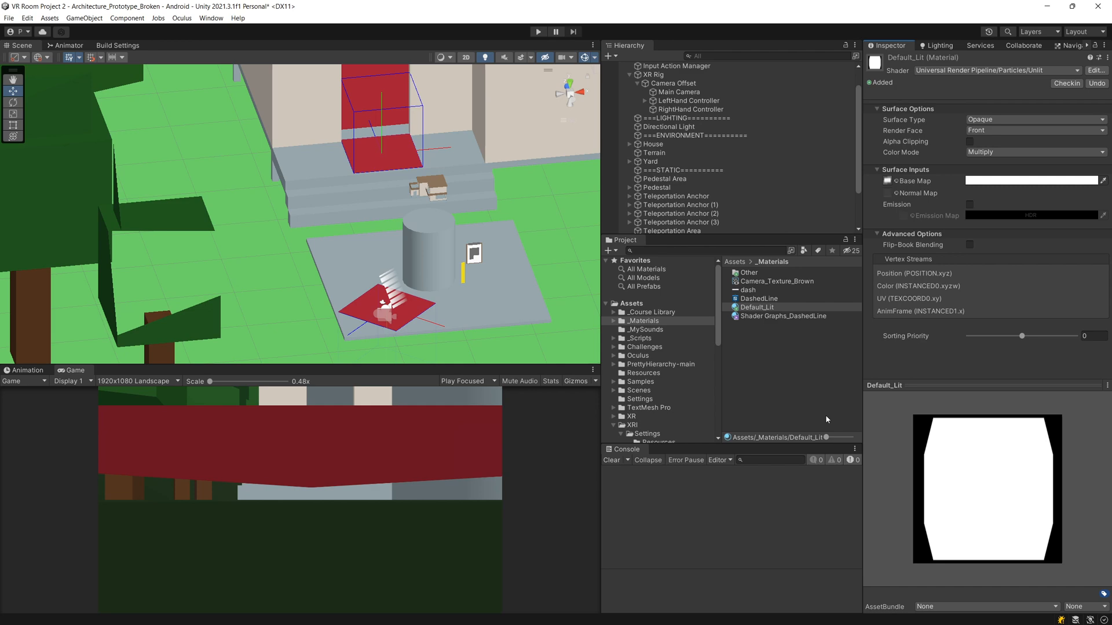
pyautogui.click(748, 290)
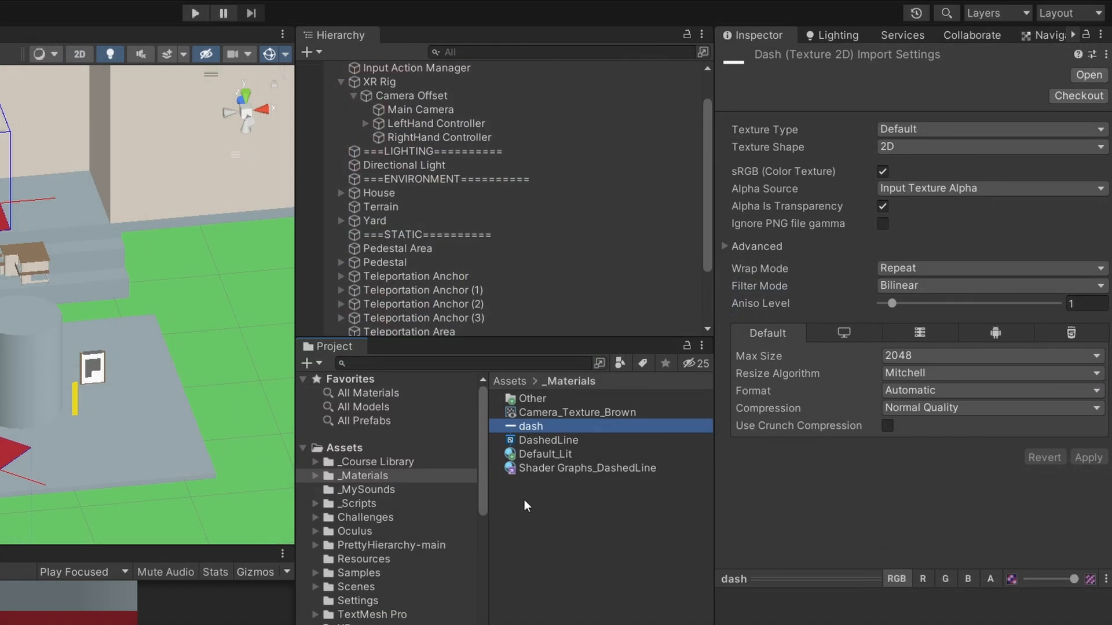
# Create a URP Sprite Unlit Shader Graph named DashedLine2 in the _Materials folder
pyautogui.rightClick(530, 426)
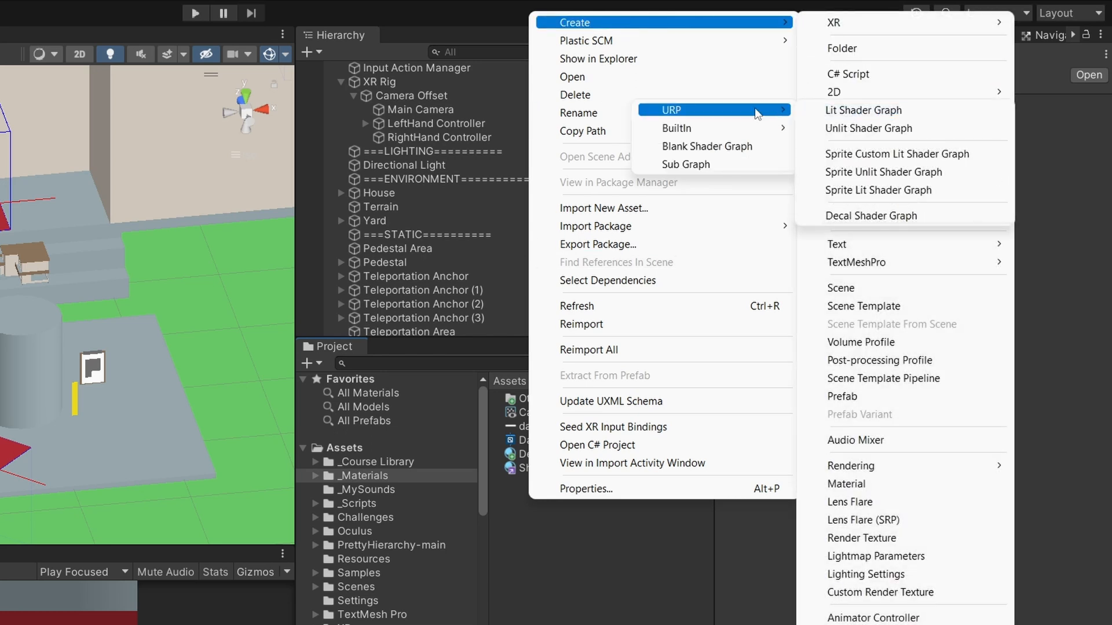
pyautogui.moveTo(883, 171)
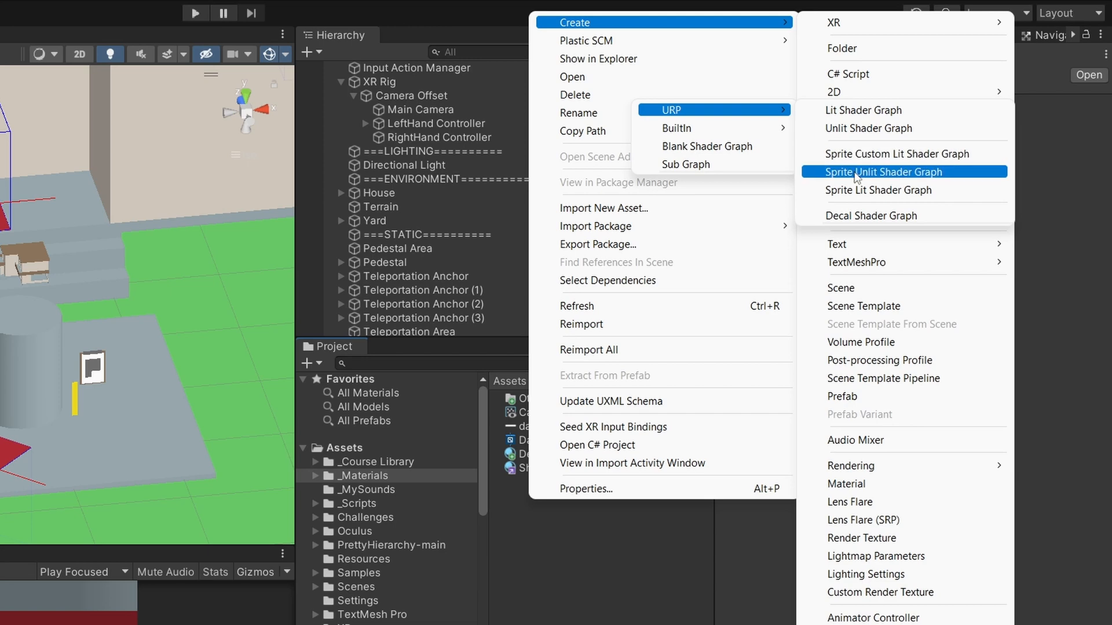
pyautogui.click(882, 171)
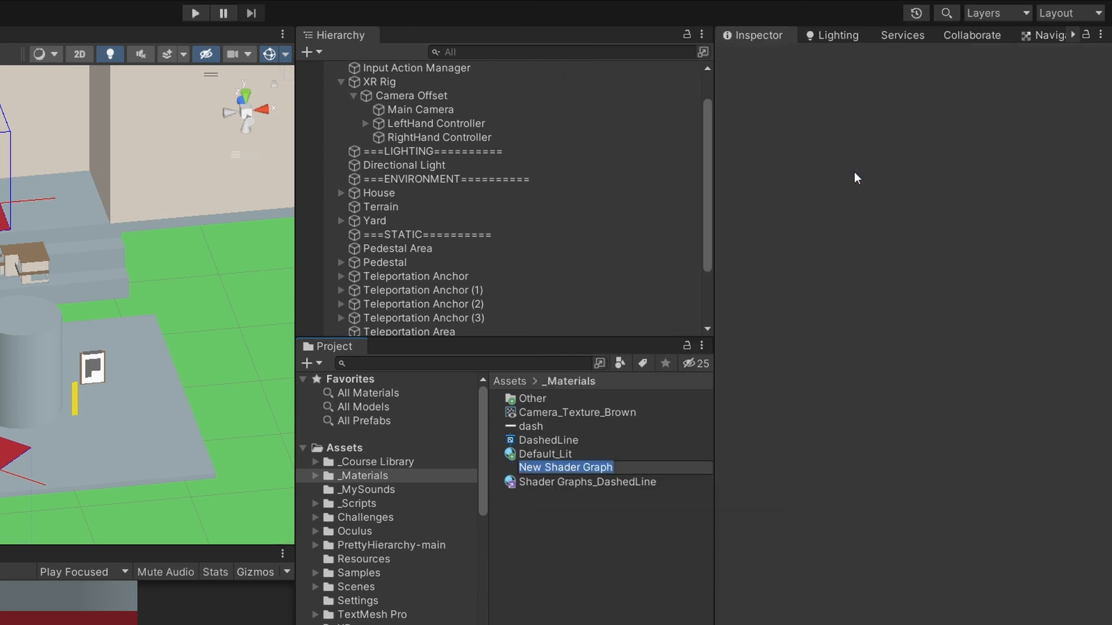
pyautogui.moveTo(630, 337)
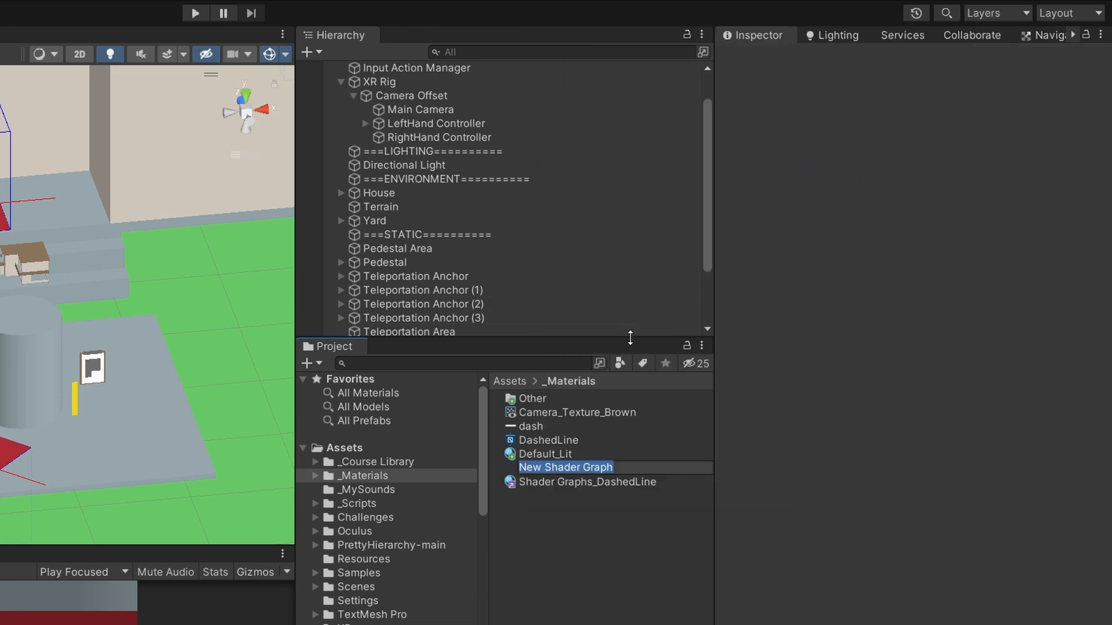
pyautogui.write('Das')
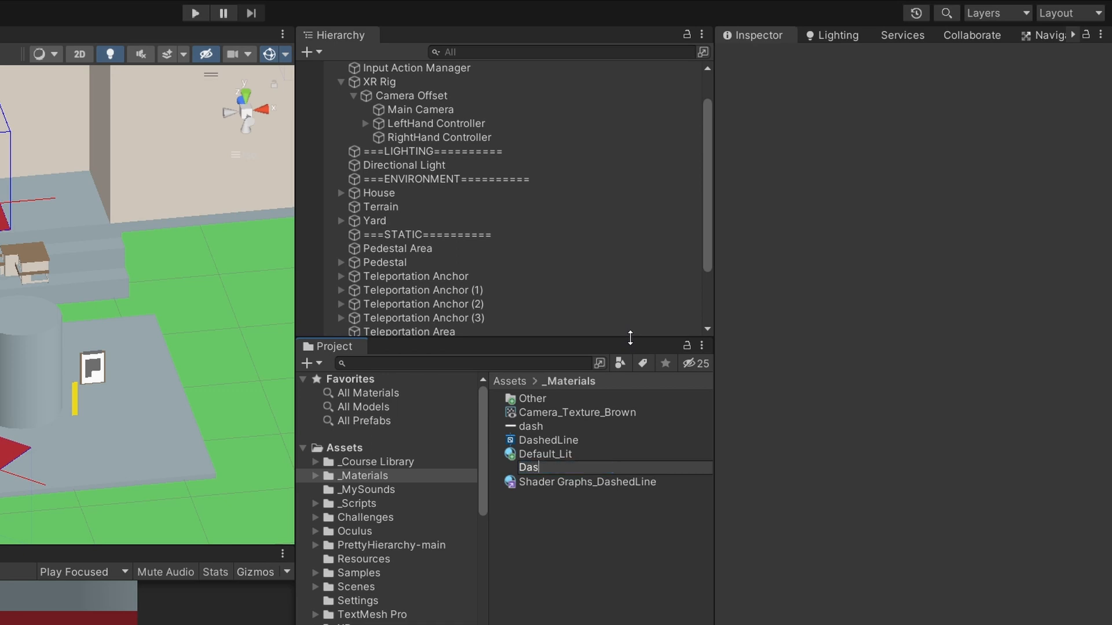
pyautogui.write('DashedLine2')
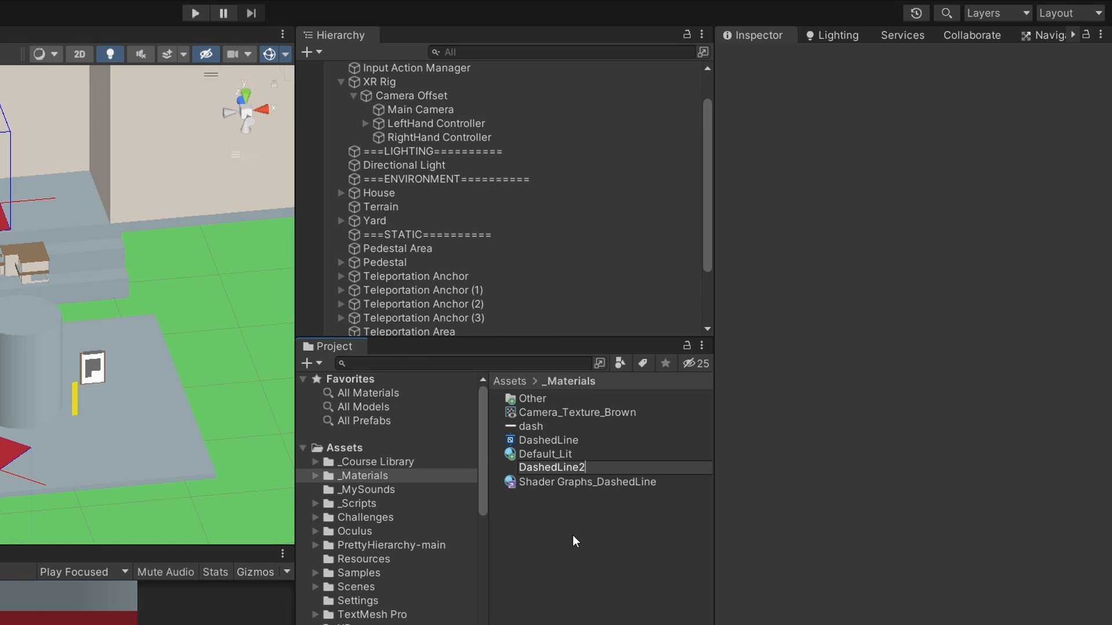
pyautogui.click(552, 454)
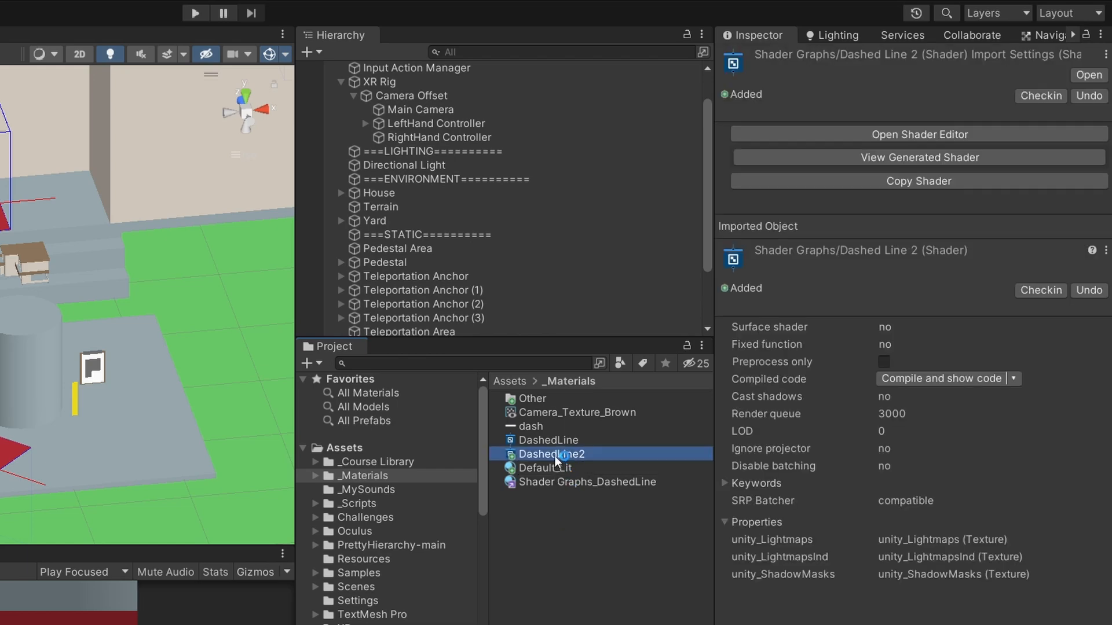
# Open DashedLine2 in Shader Graph and add a Texture2D blackboard property named MainTex
pyautogui.doubleClick(552, 454)
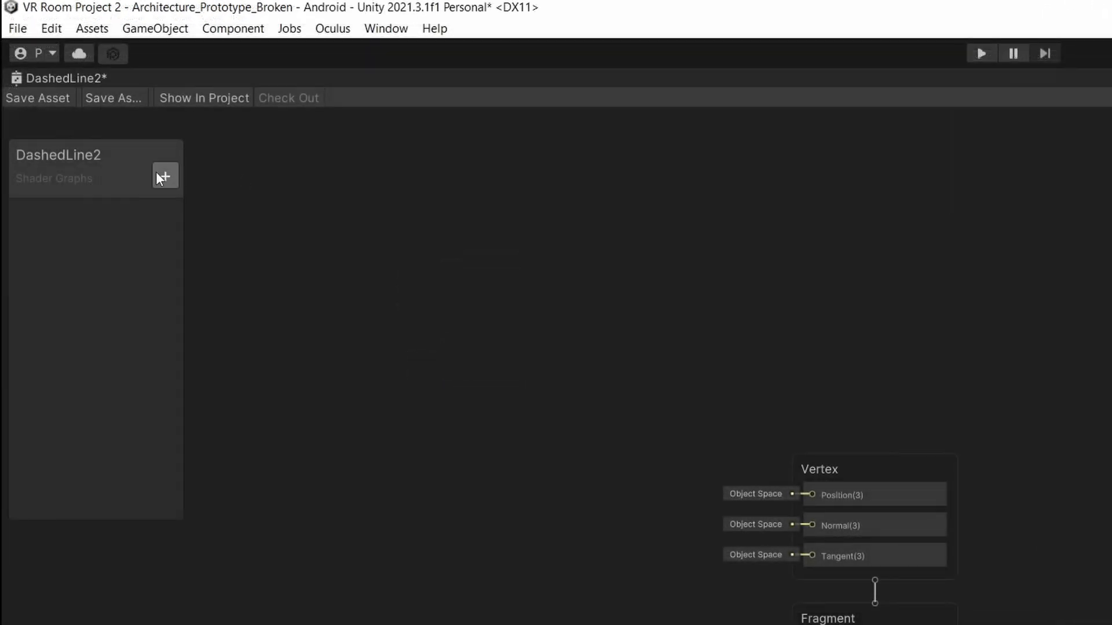
pyautogui.click(164, 176)
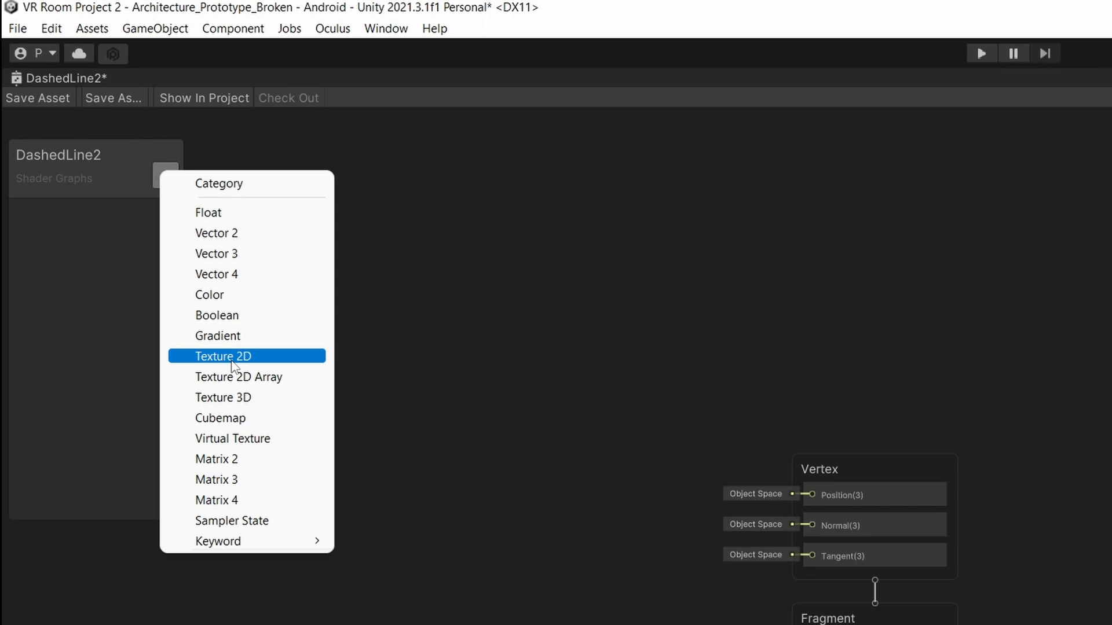
pyautogui.click(223, 356)
pyautogui.write('MainTex')
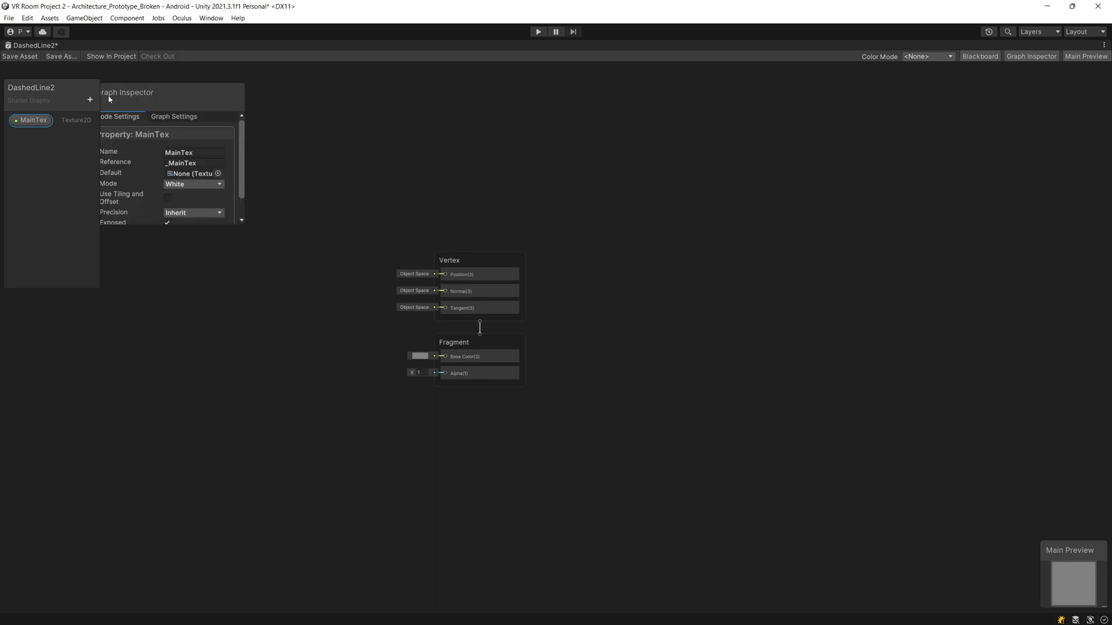
pyautogui.click(218, 174)
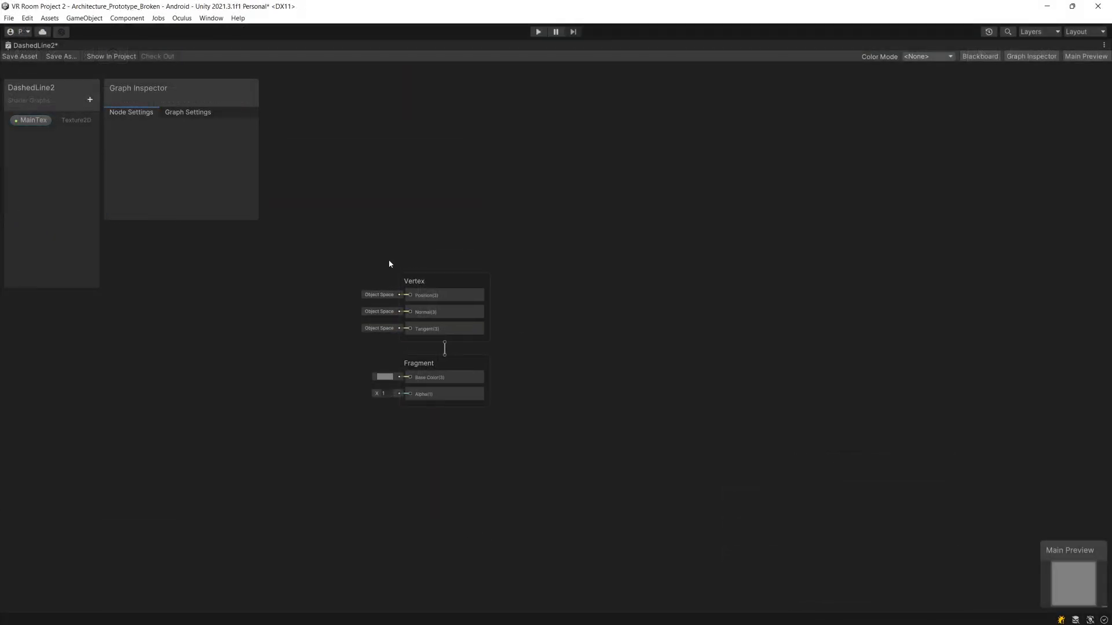
# Add a Sample Texture 2D node using MainTex, wiring RGBA to Base Color and A to Alpha
pyautogui.rightClick(388, 264)
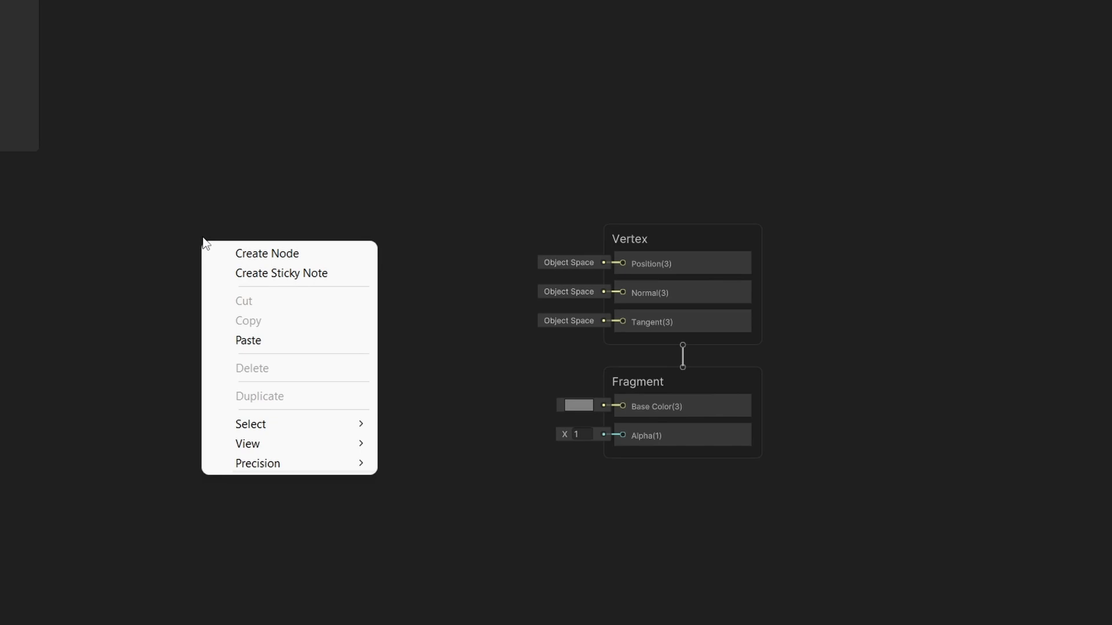
pyautogui.click(266, 253)
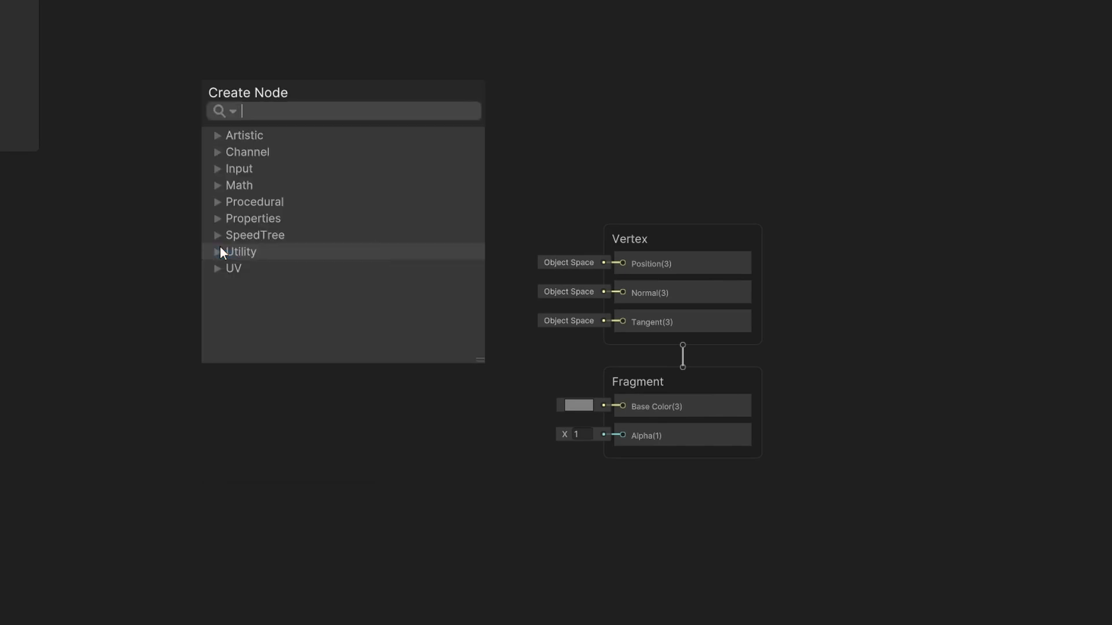
pyautogui.write('Sample')
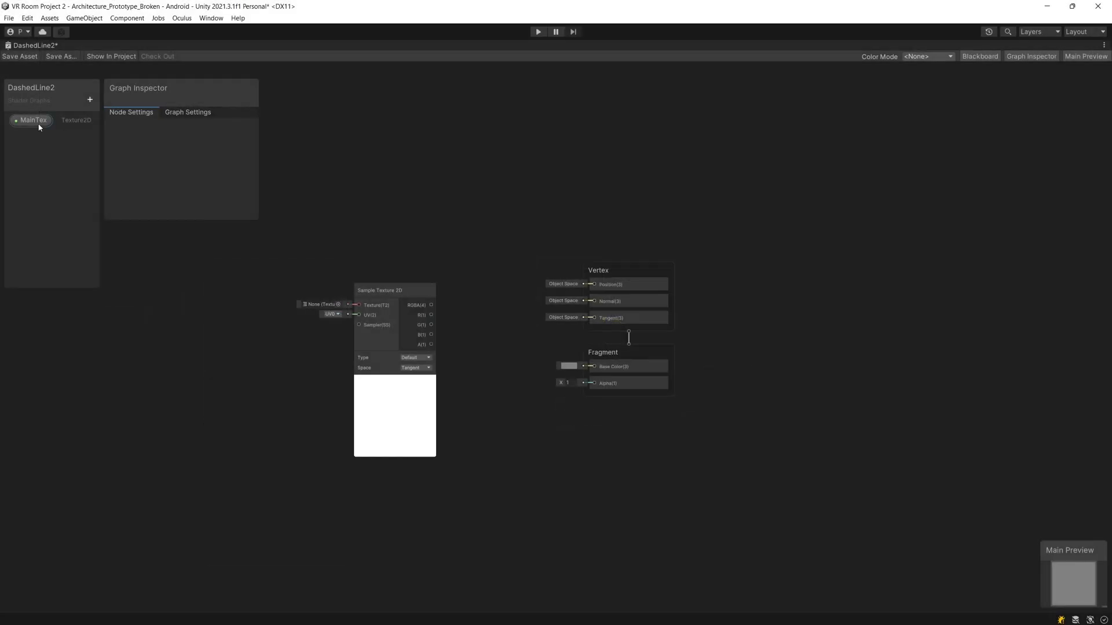
pyautogui.click(394, 290)
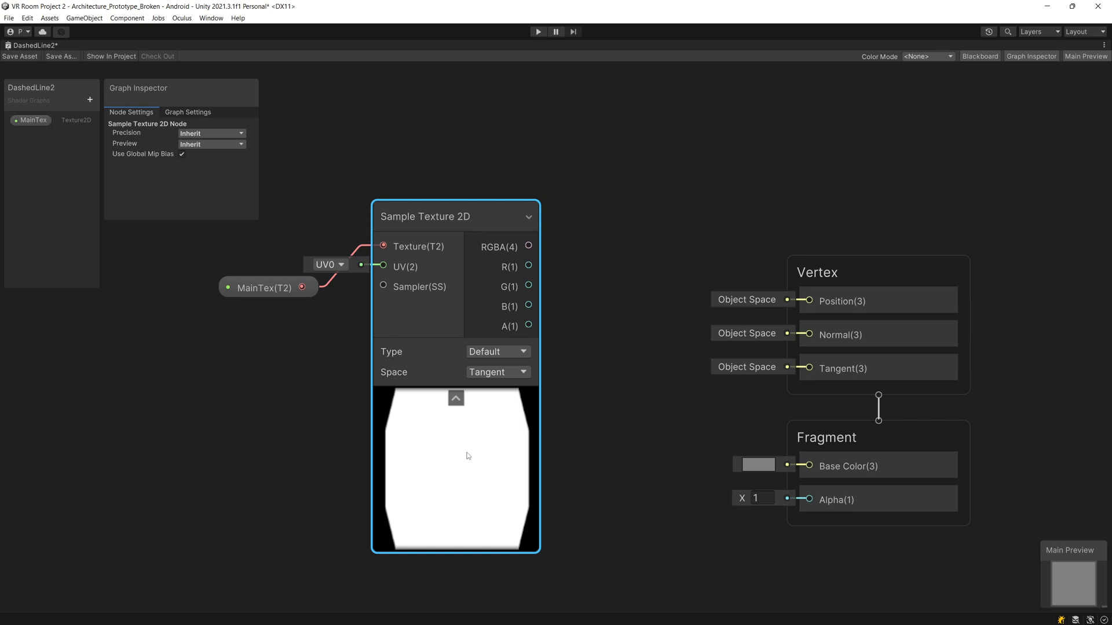
pyautogui.moveTo(462, 464)
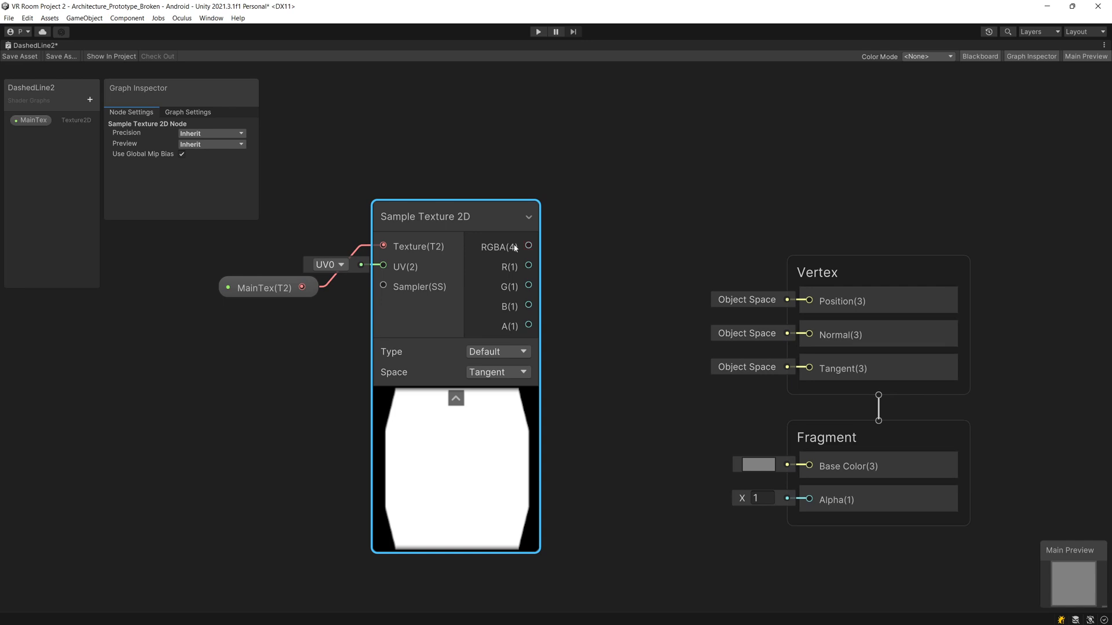
pyautogui.moveTo(528, 246); pyautogui.dragTo(809, 465)
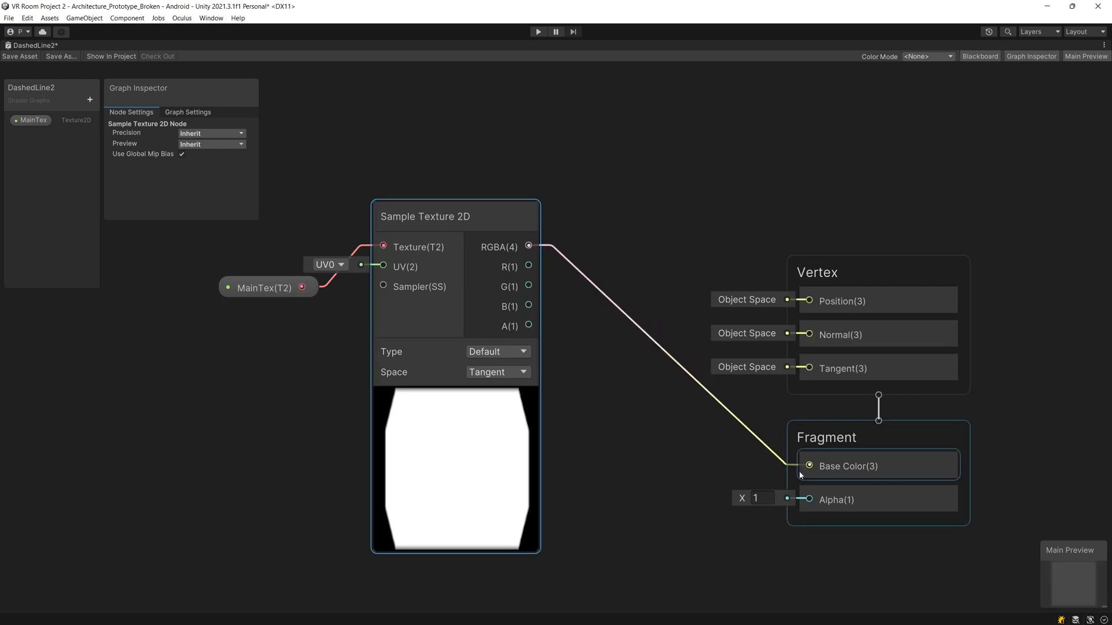
pyautogui.moveTo(528, 325); pyautogui.dragTo(808, 500)
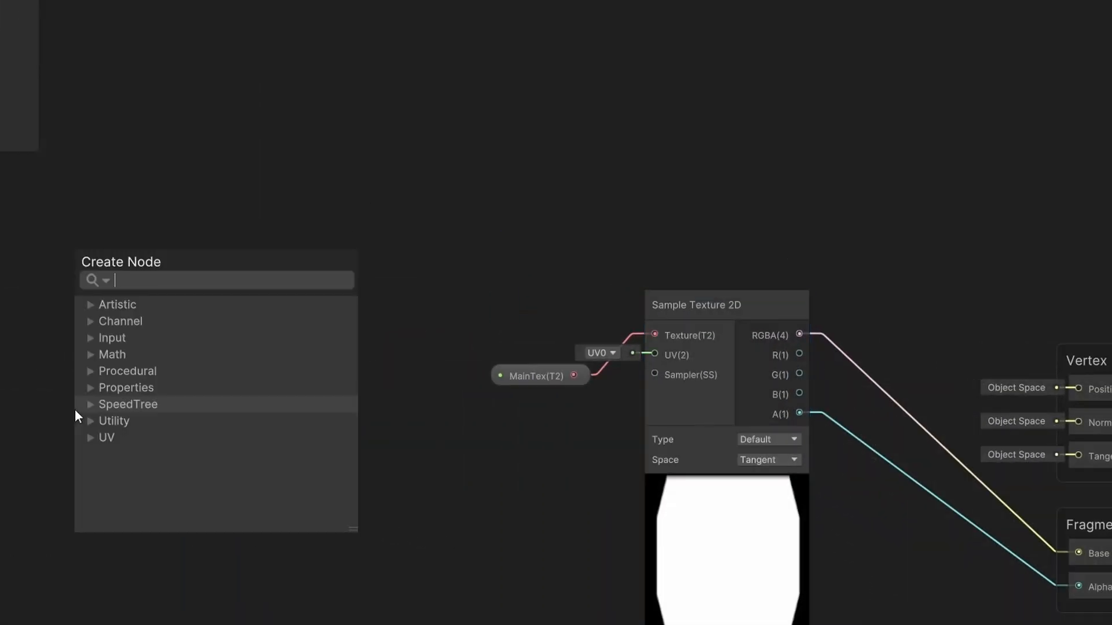
# Feed the sampler's UVs through Tiling And Offset driven by a Vector 2 with X 7.15
pyautogui.write('tiling')
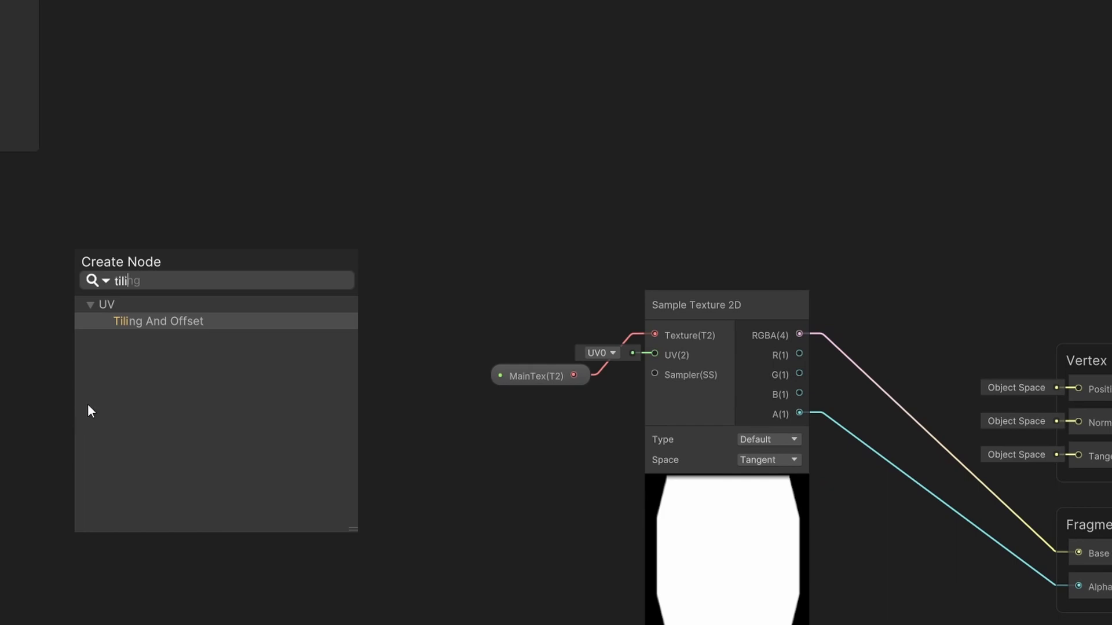
pyautogui.click(158, 320)
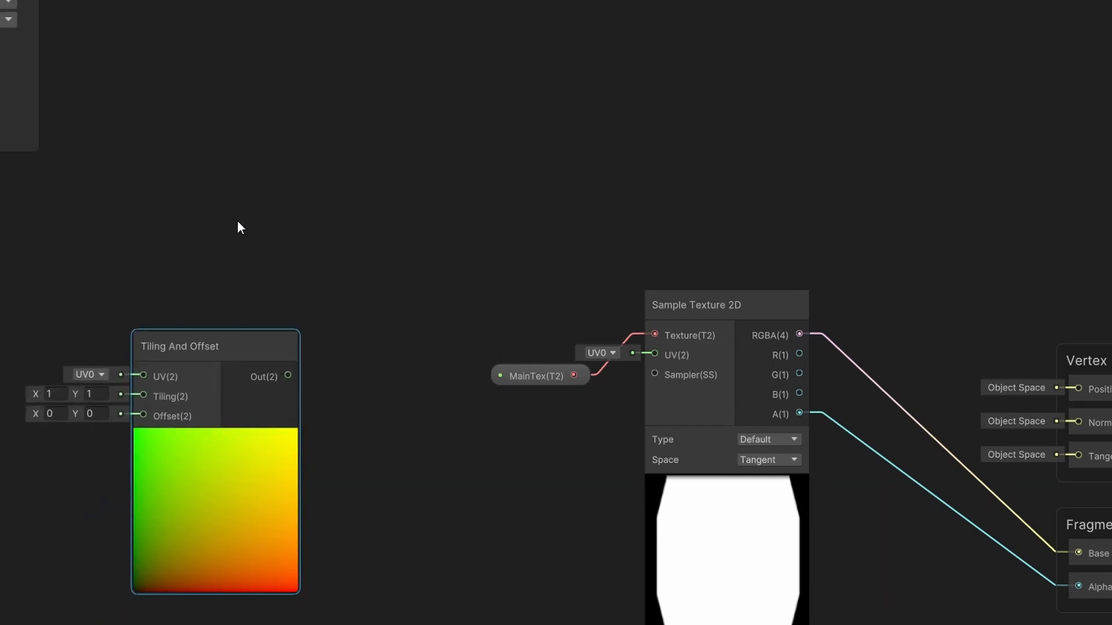
pyautogui.moveTo(176, 310)
pyautogui.write('vec')
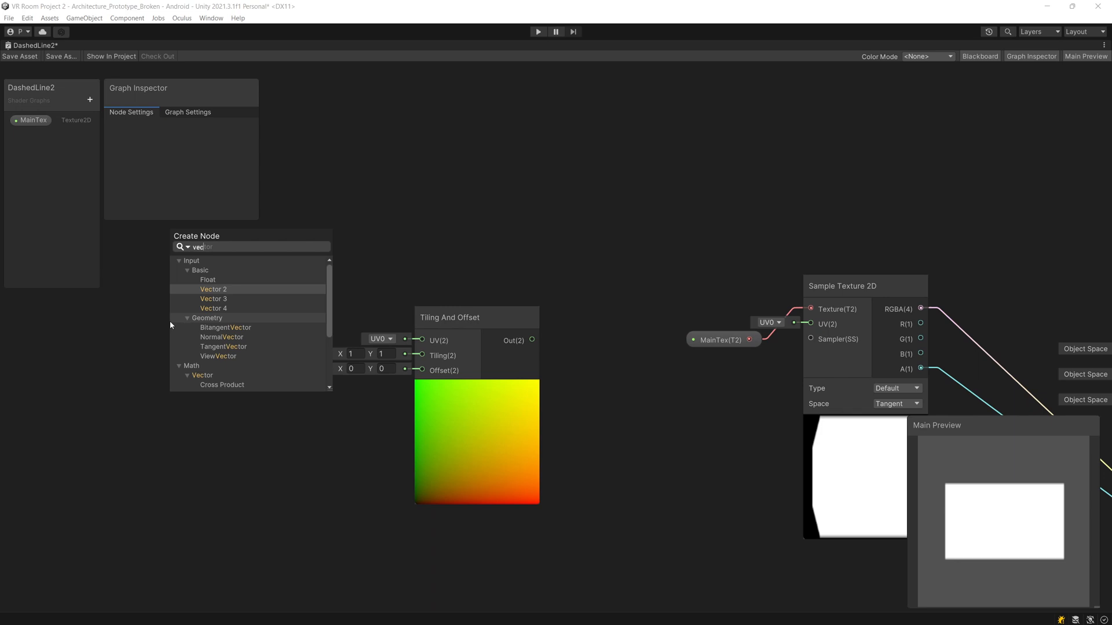
pyautogui.click(213, 290)
pyautogui.write('2.24')
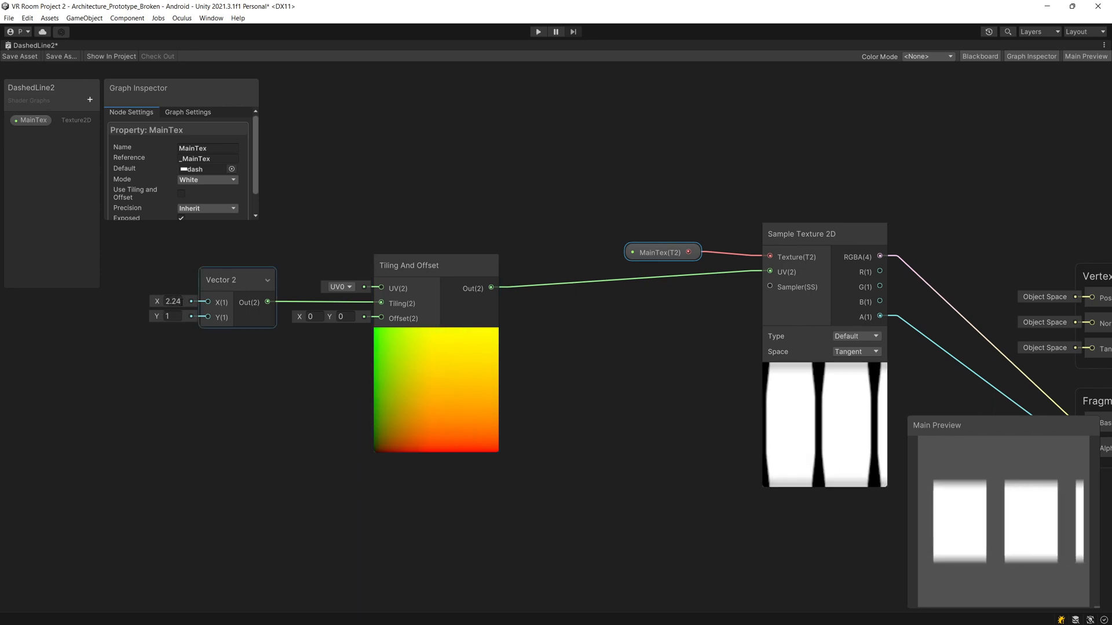
pyautogui.write('7.15')
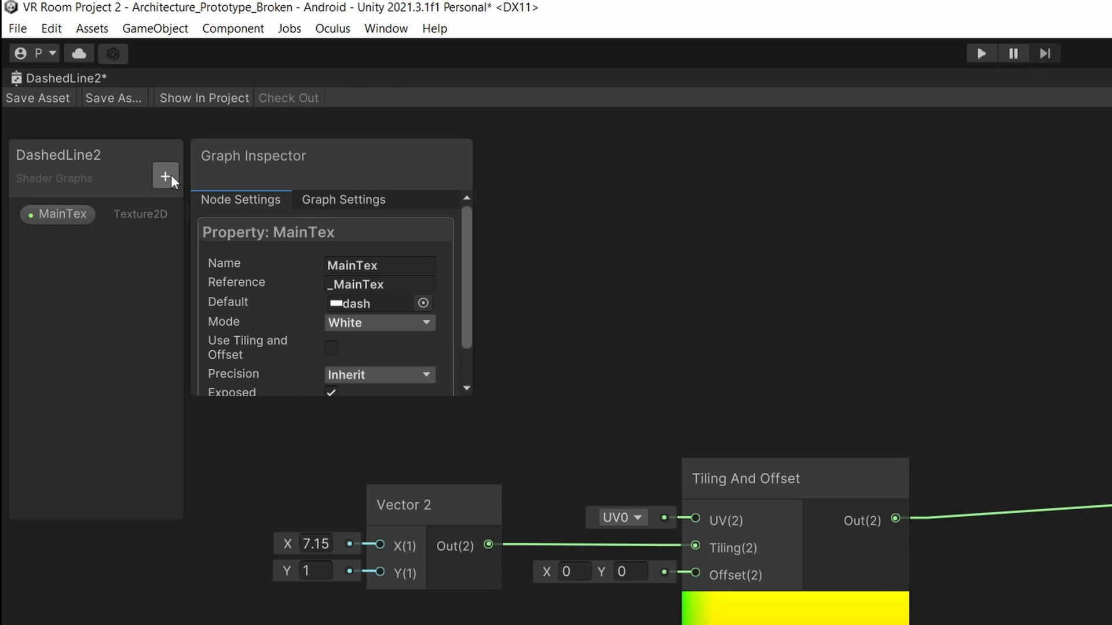
# Add a Float property named 'Numer of Dashes' and wire it into the Vector 2's X
pyautogui.click(165, 176)
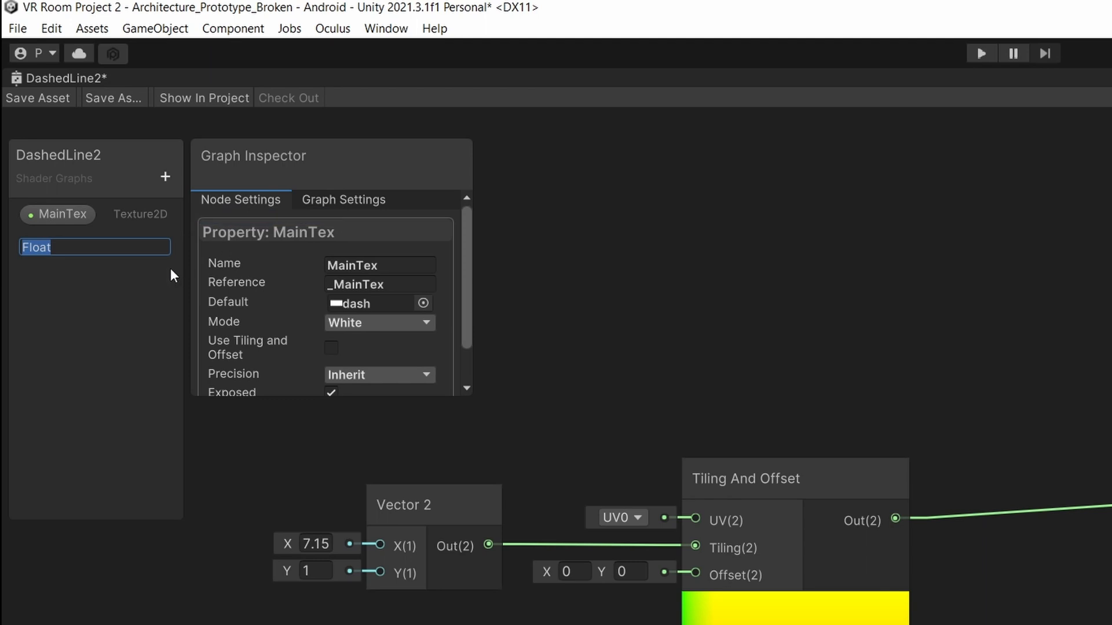
pyautogui.write('Numer of Dashes')
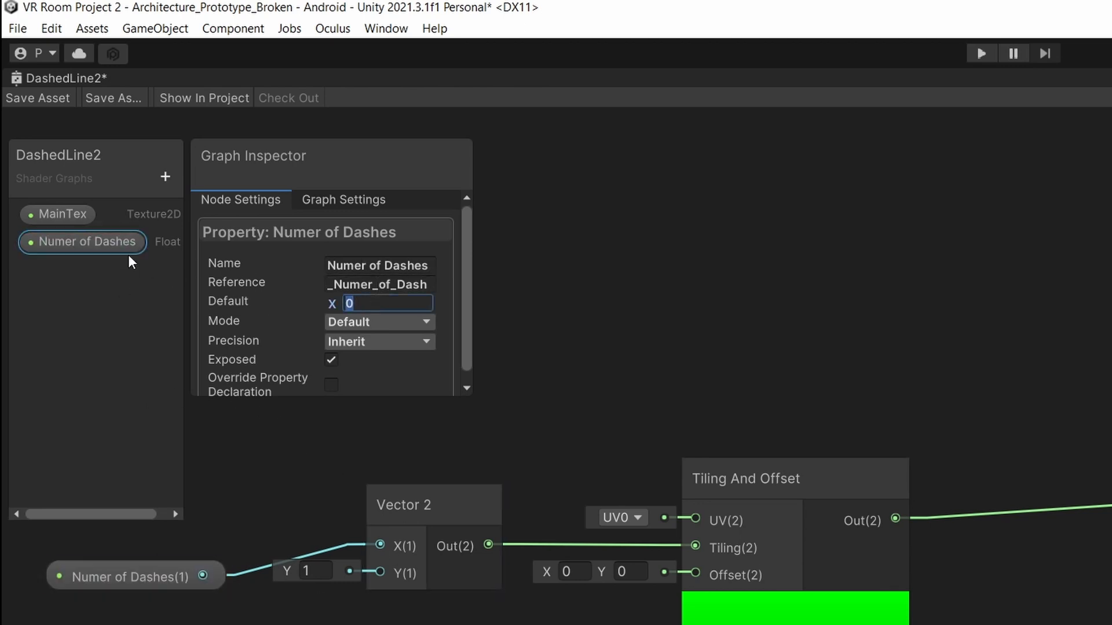
pyautogui.moveTo(292, 304)
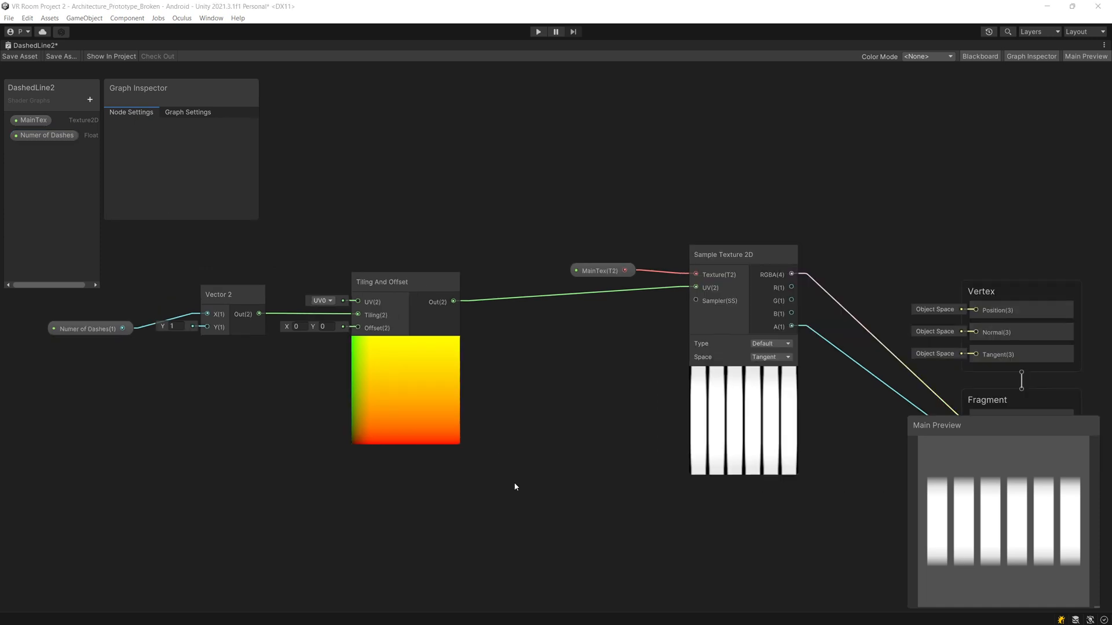
pyautogui.moveTo(421, 497)
pyautogui.write('mu')
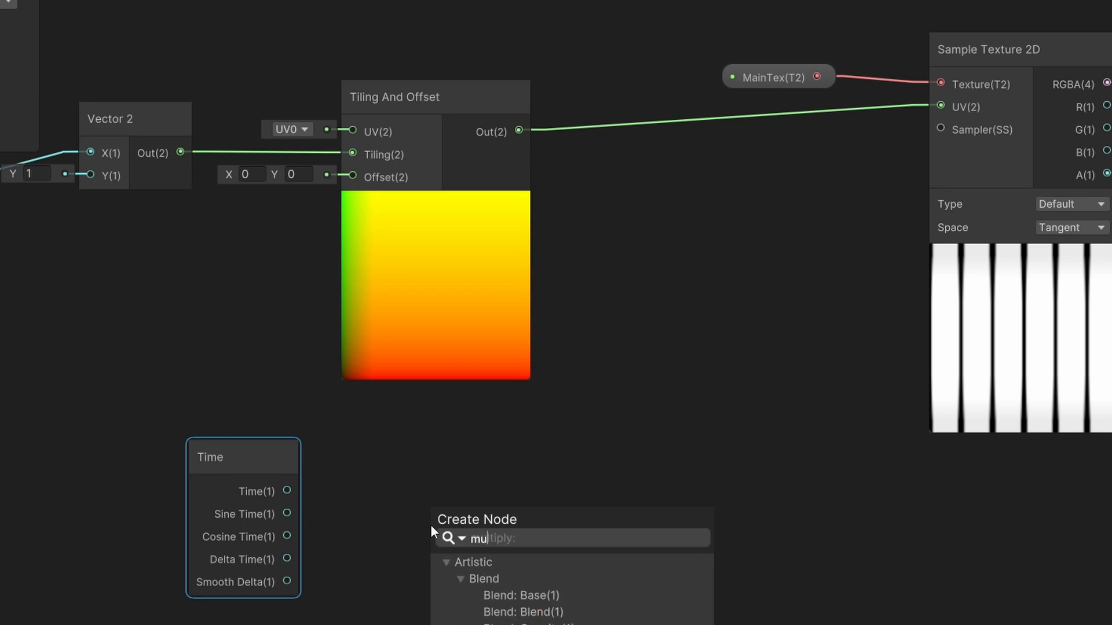
# Feed Time and a Speed float property (default 4) into a Multiply node
pyautogui.click(511, 539)
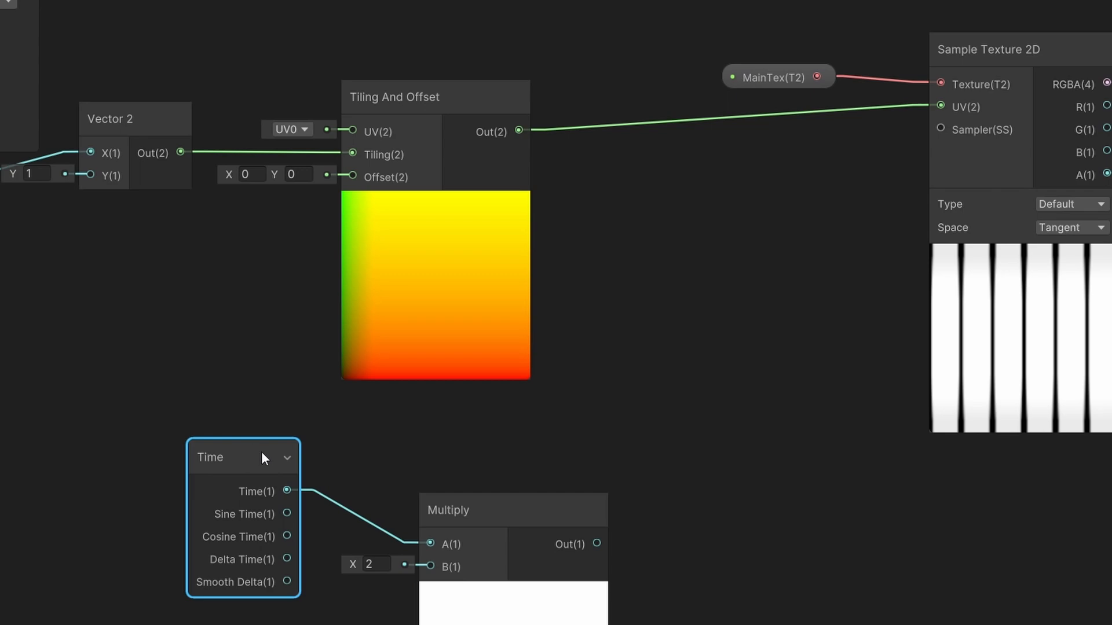
pyautogui.click(472, 509)
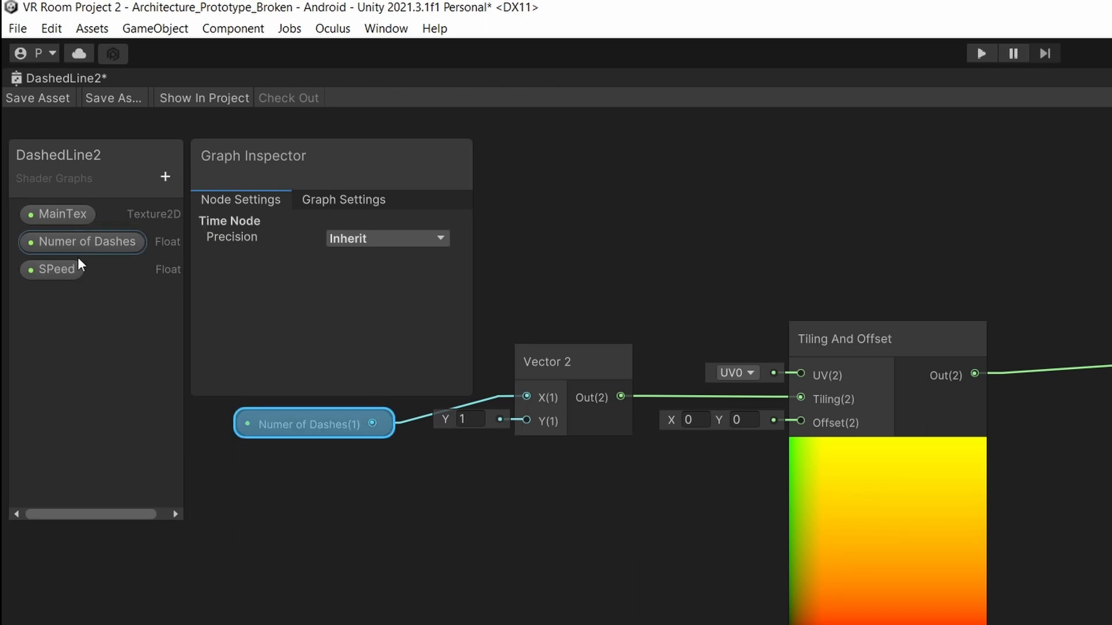
pyautogui.click(57, 270)
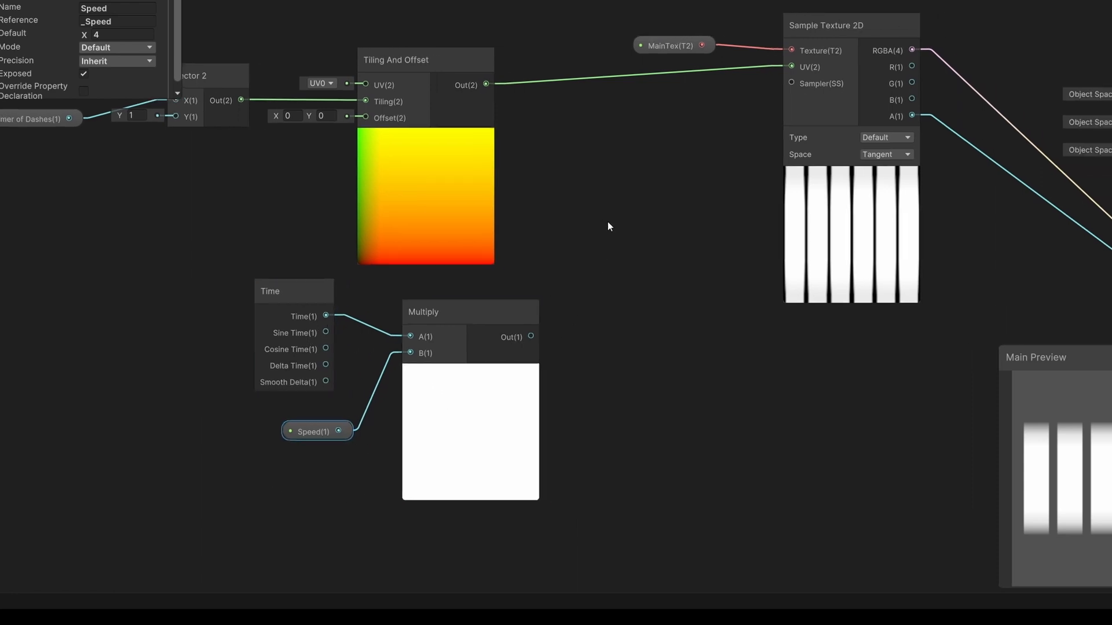
# Add Split after Tiling And Offset and a Subtract node taking Split R minus Multiply Out
pyautogui.moveTo(608, 227); pyautogui.dragTo(575, 213)
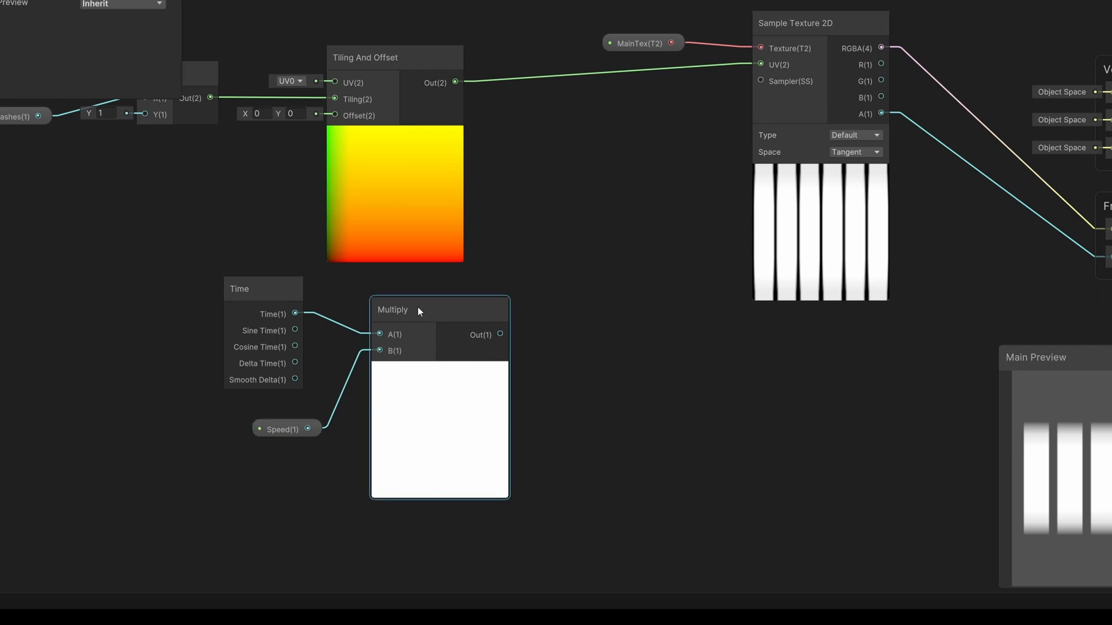
pyautogui.click(364, 64)
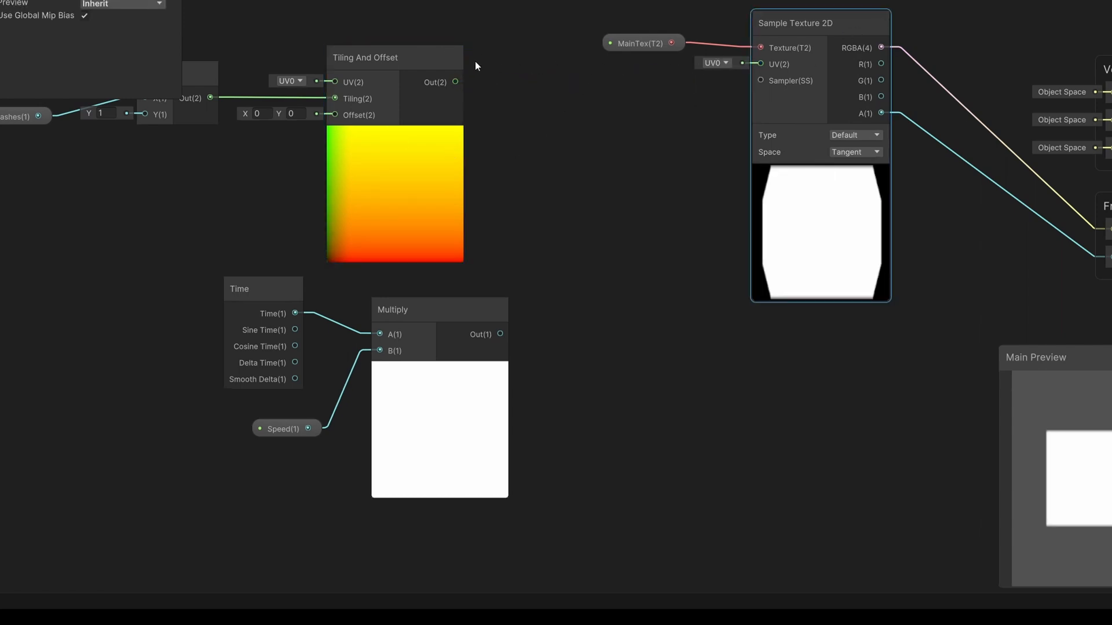
pyautogui.write('split')
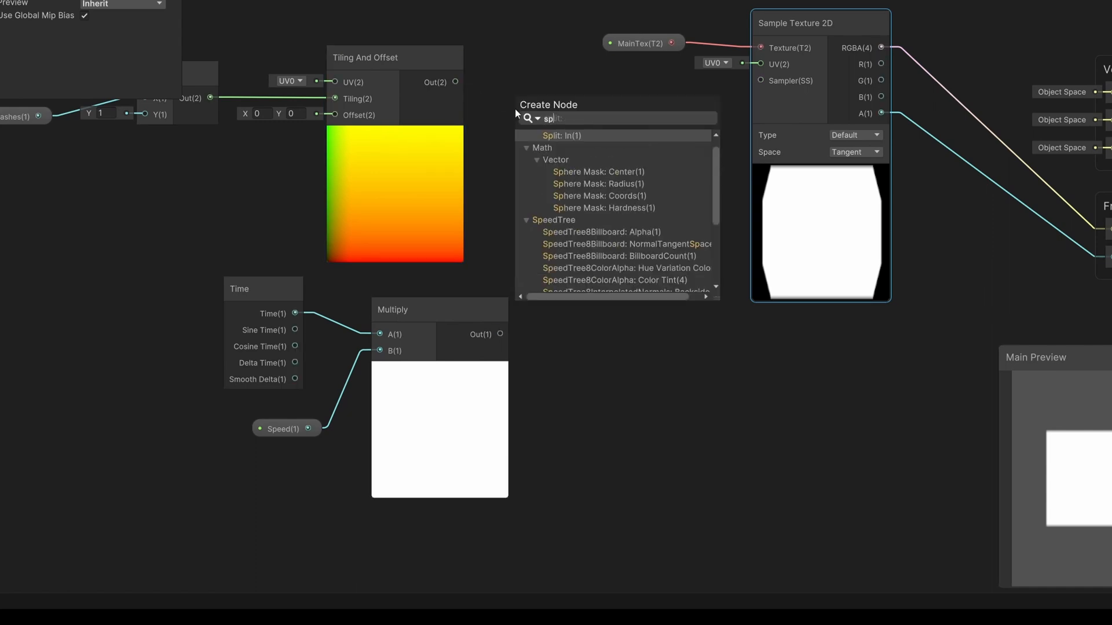
pyautogui.click(559, 135)
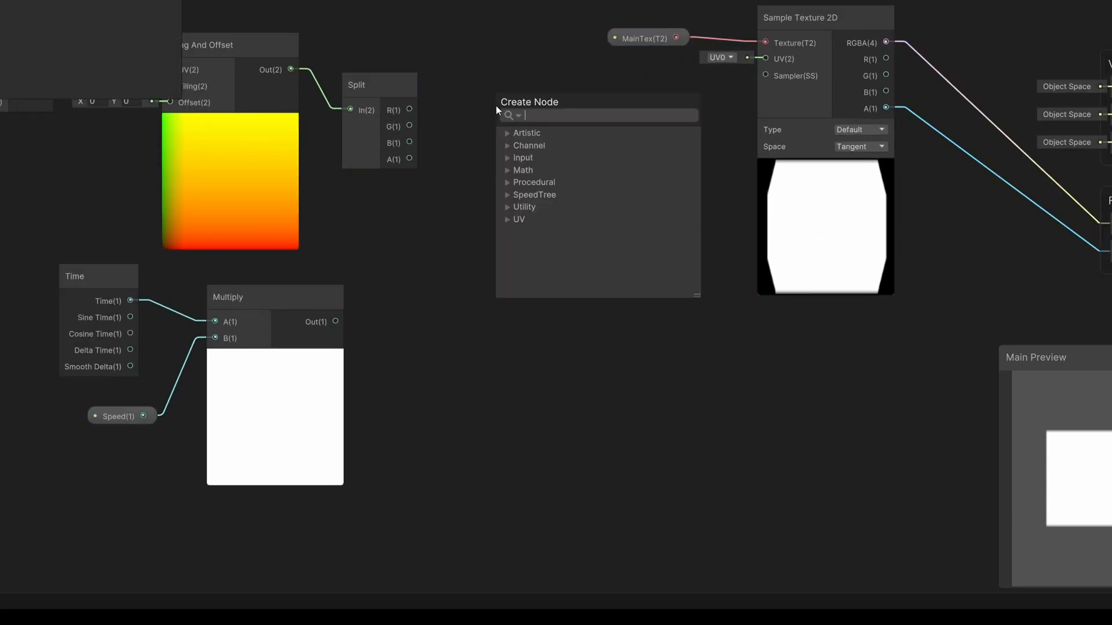
pyautogui.write('subtract')
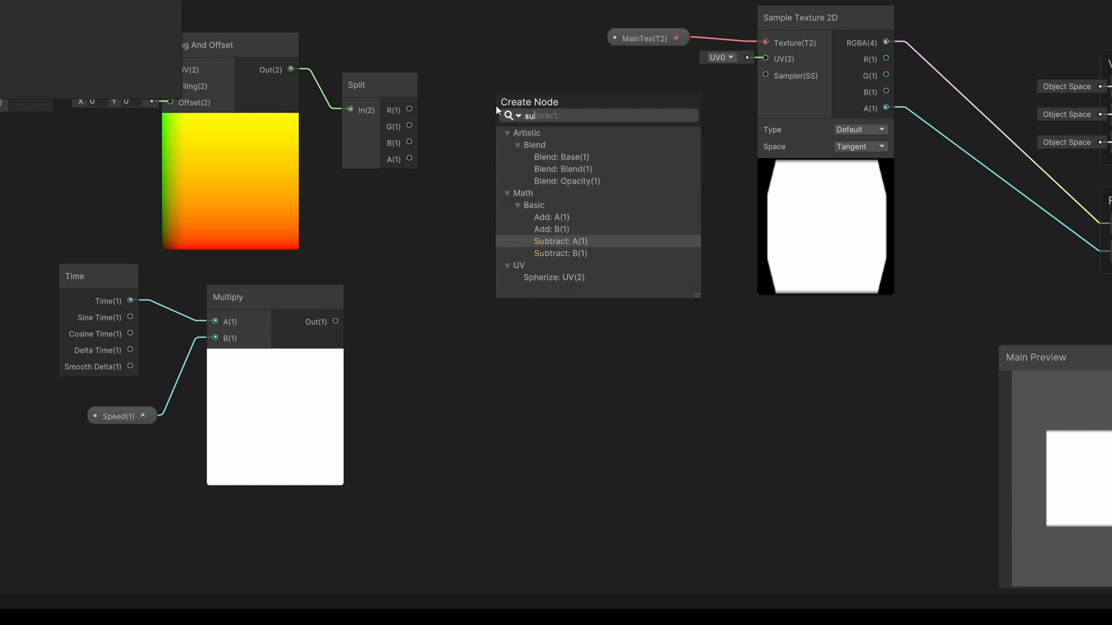
pyautogui.click(559, 241)
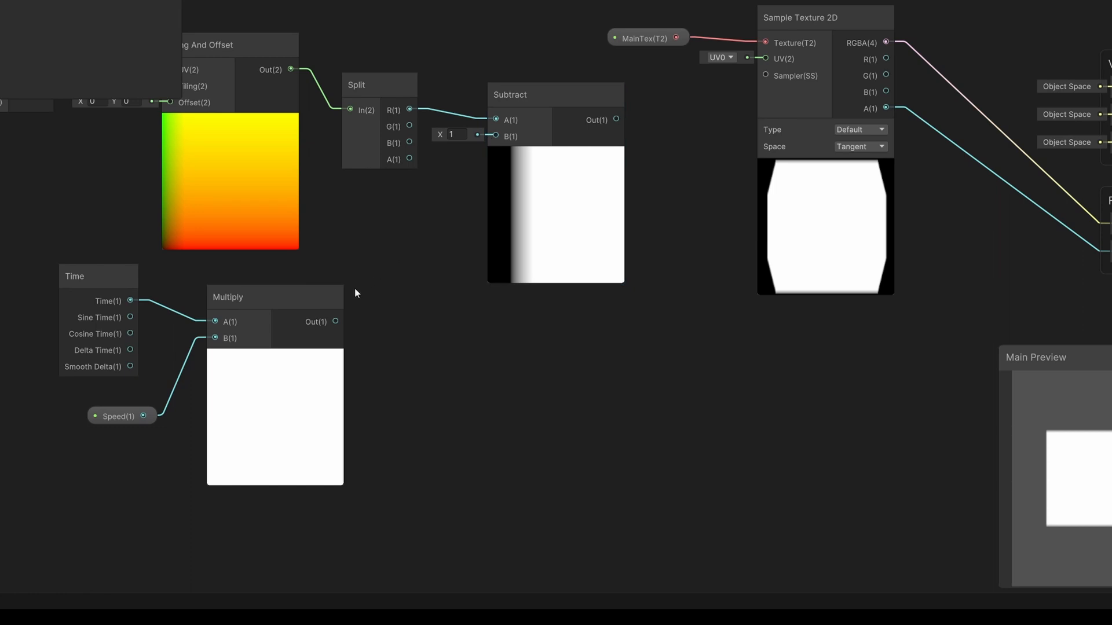
pyautogui.click(274, 297)
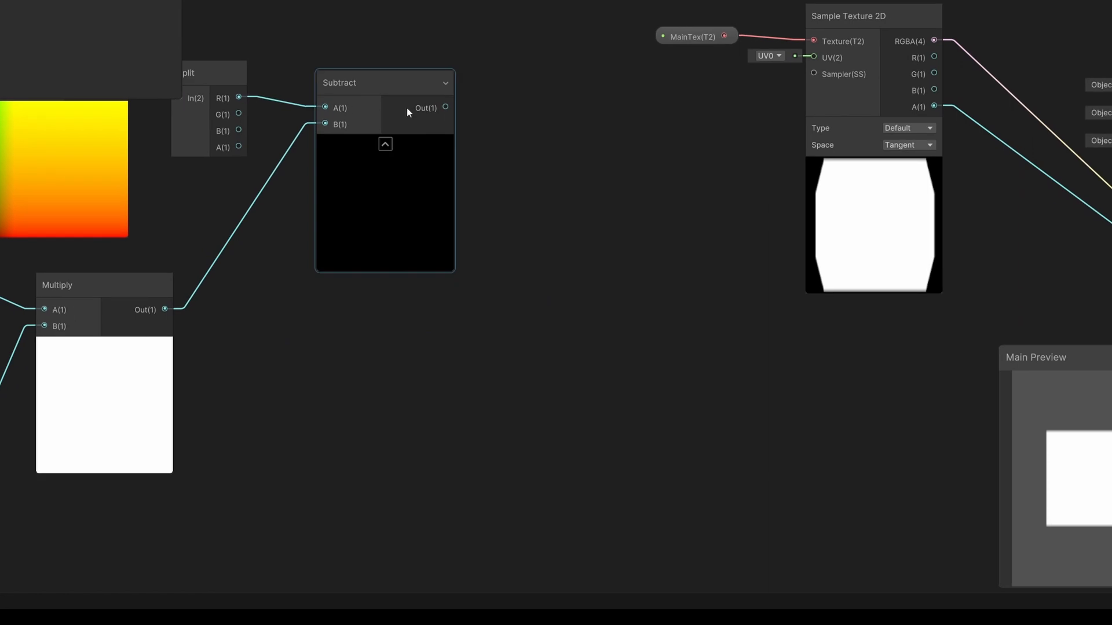
# Combine Subtract Out and Split G in a new Vector 2 feeding the texture's UV input
pyautogui.write('vector')
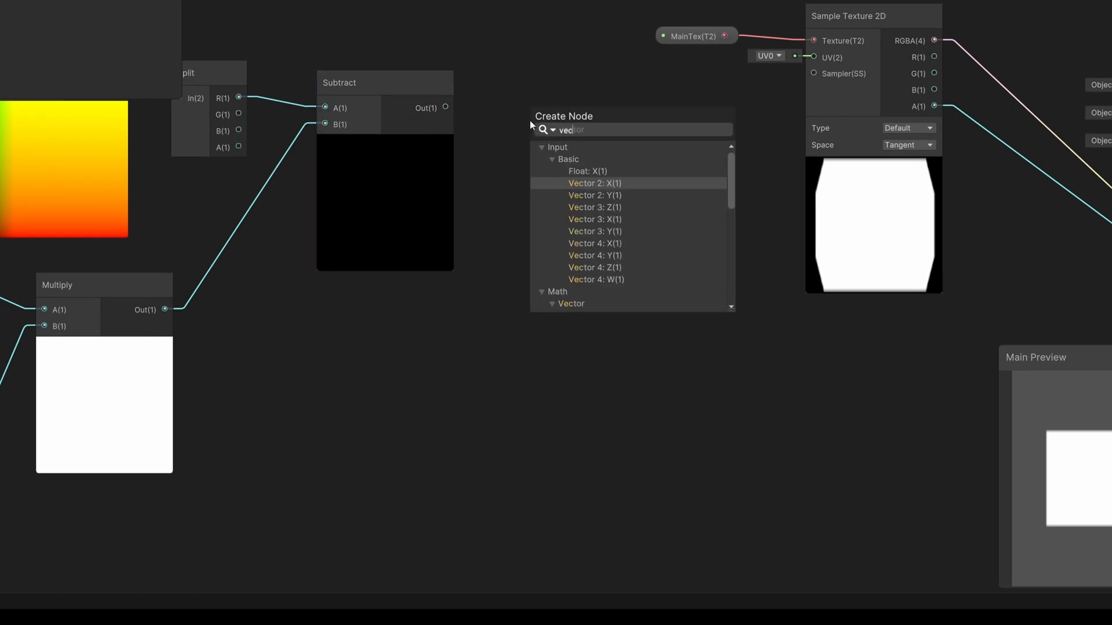
pyautogui.click(595, 183)
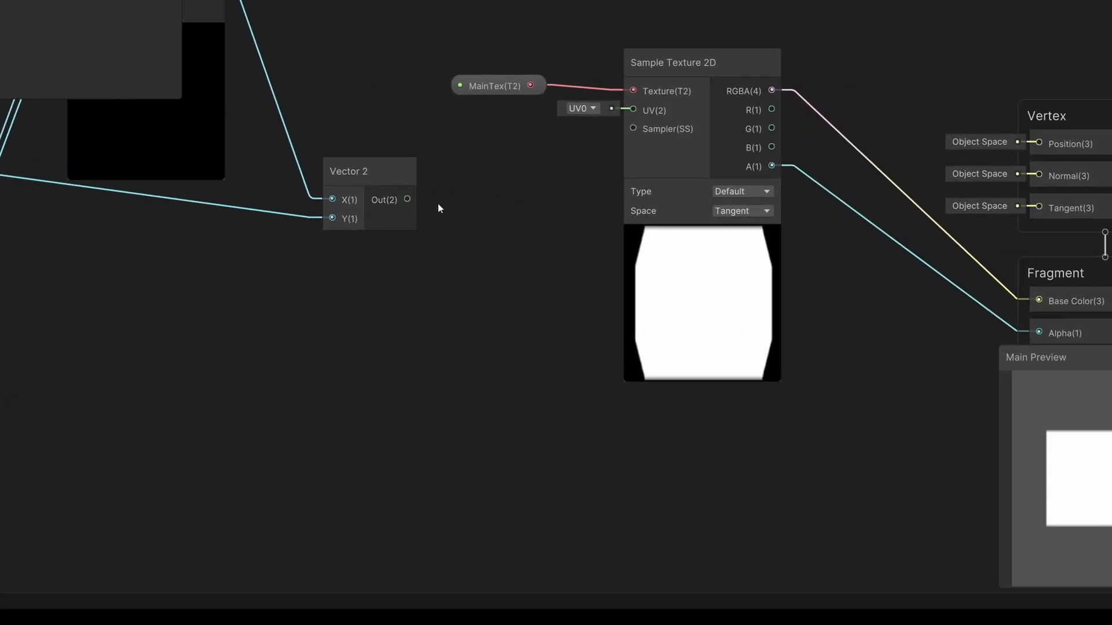
pyautogui.moveTo(407, 200); pyautogui.dragTo(631, 110)
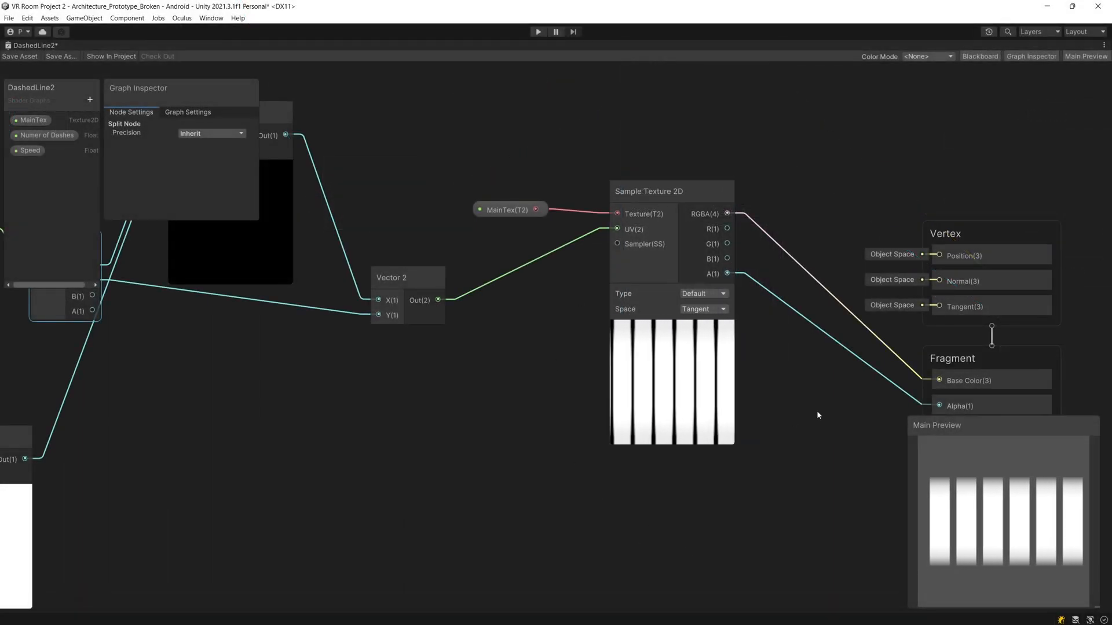
pyautogui.moveTo(554, 430)
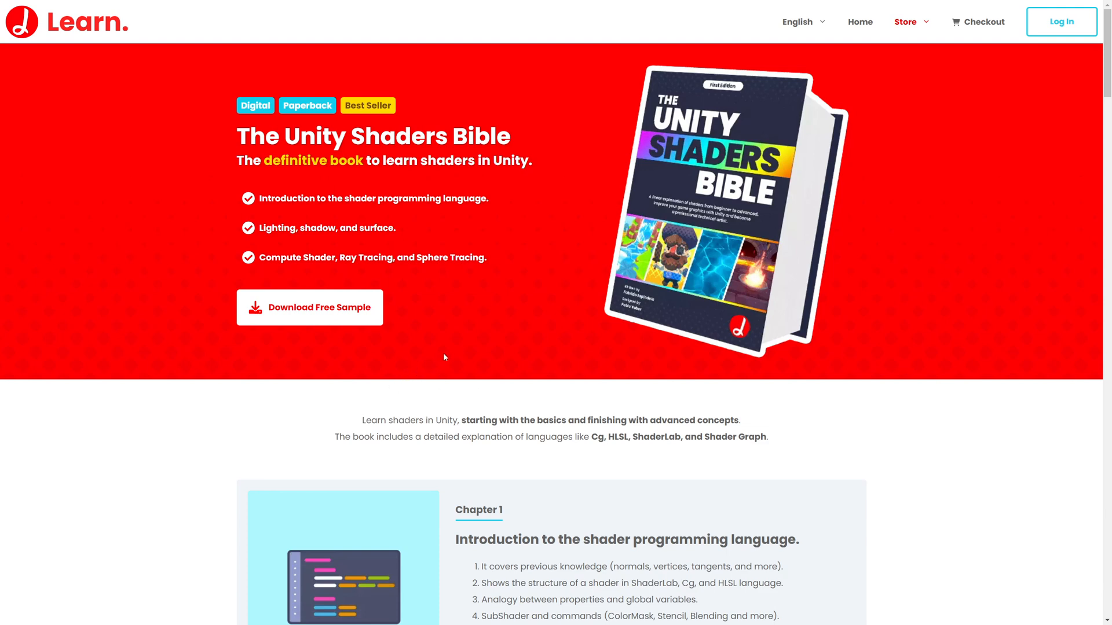
pyautogui.moveTo(376, 54)
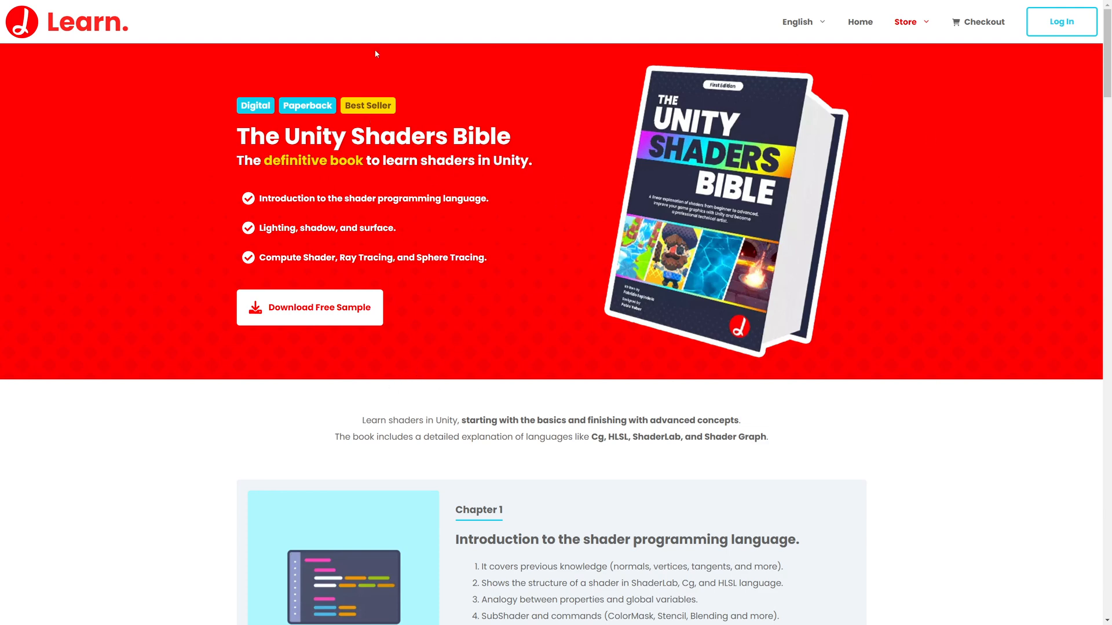
pyautogui.moveTo(637, 336)
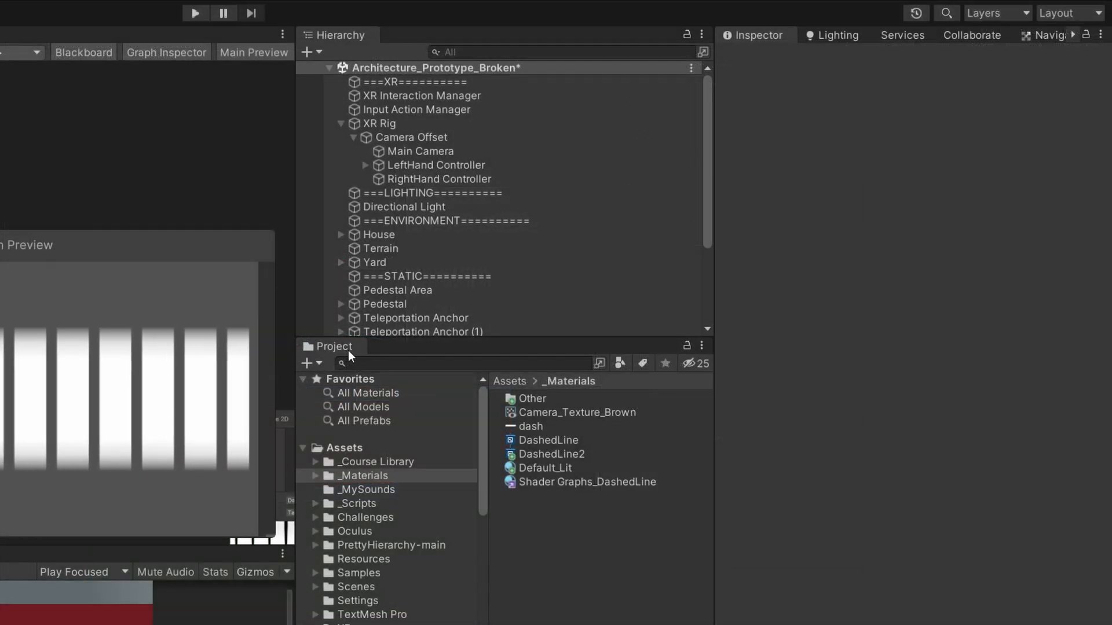
# Apply a new DashedLine2 material (6 dashes, speed 4) to the LeftHand Controller's Line Renderer, then play
pyautogui.rightClick(547, 454)
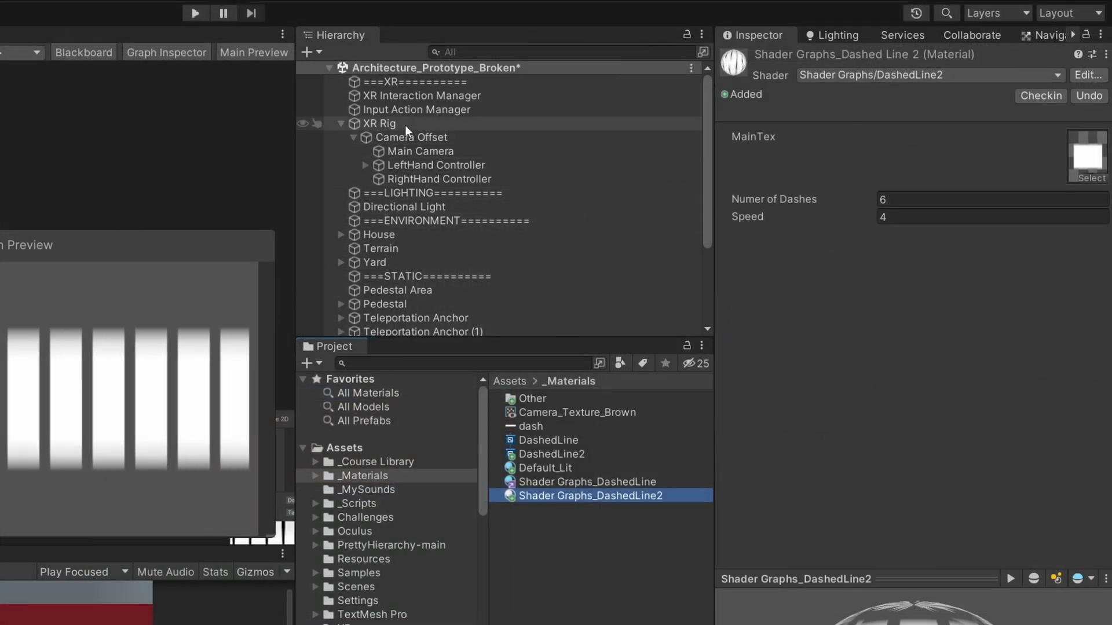
pyautogui.click(379, 124)
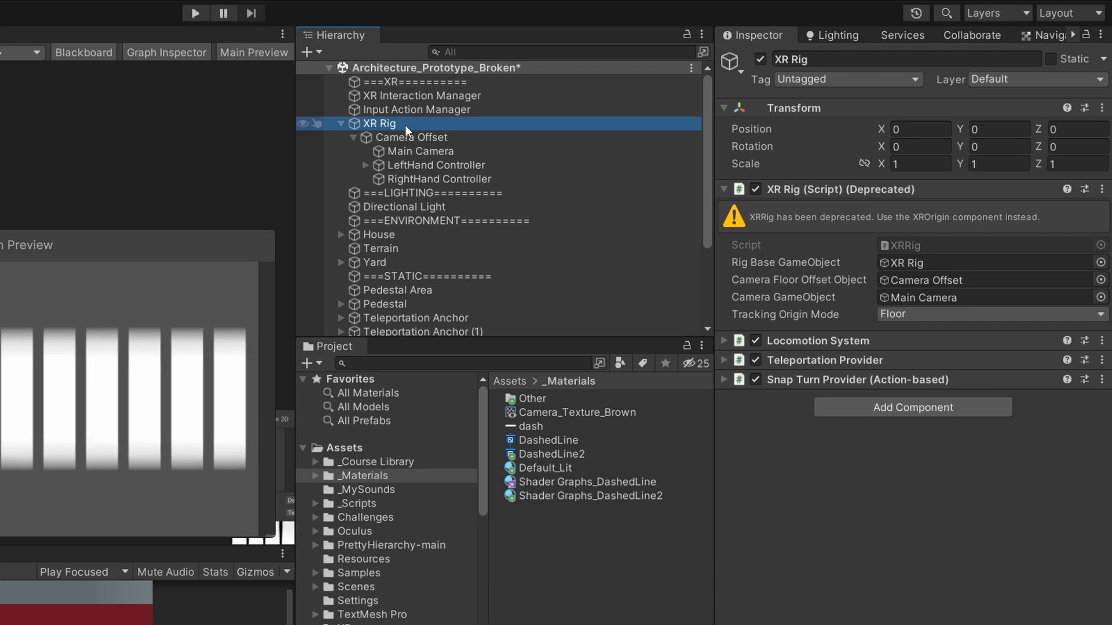
pyautogui.click(436, 165)
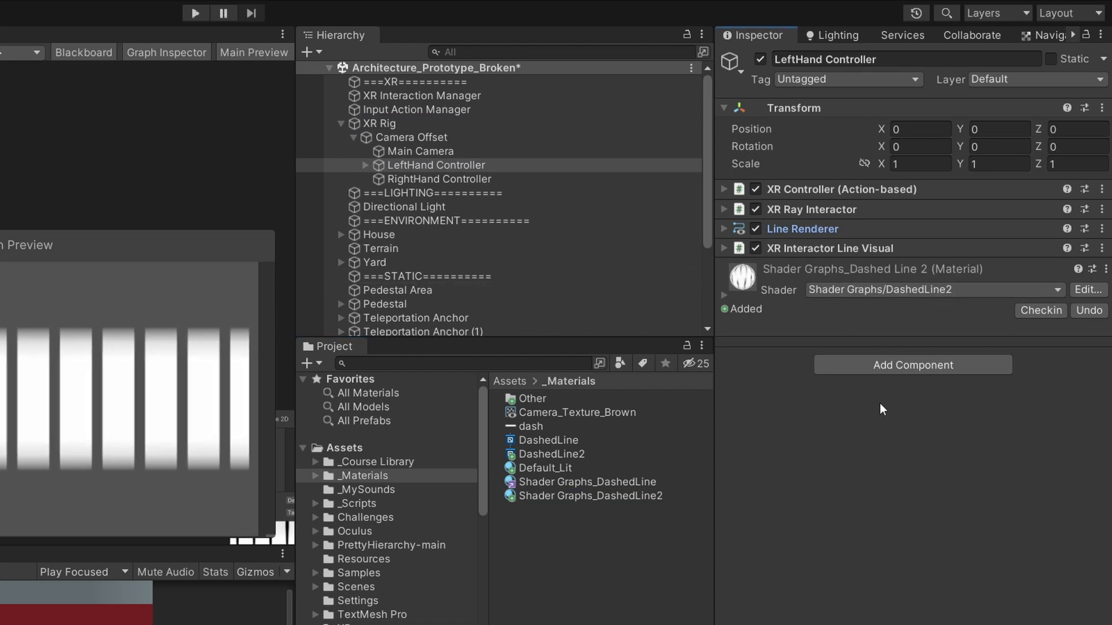
pyautogui.click(590, 495)
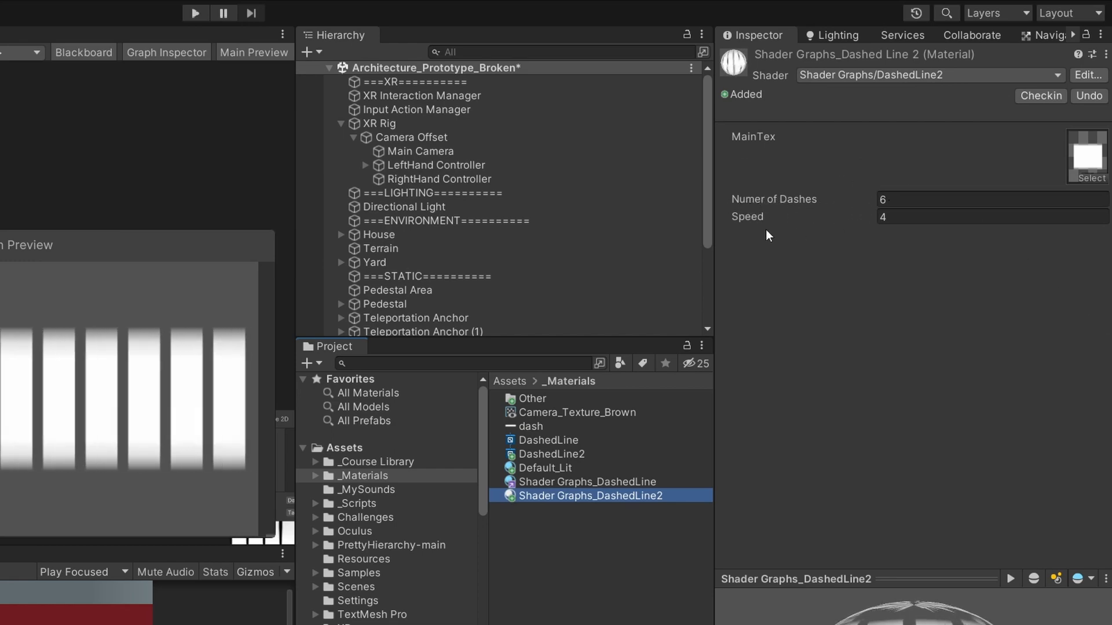
pyautogui.click(194, 13)
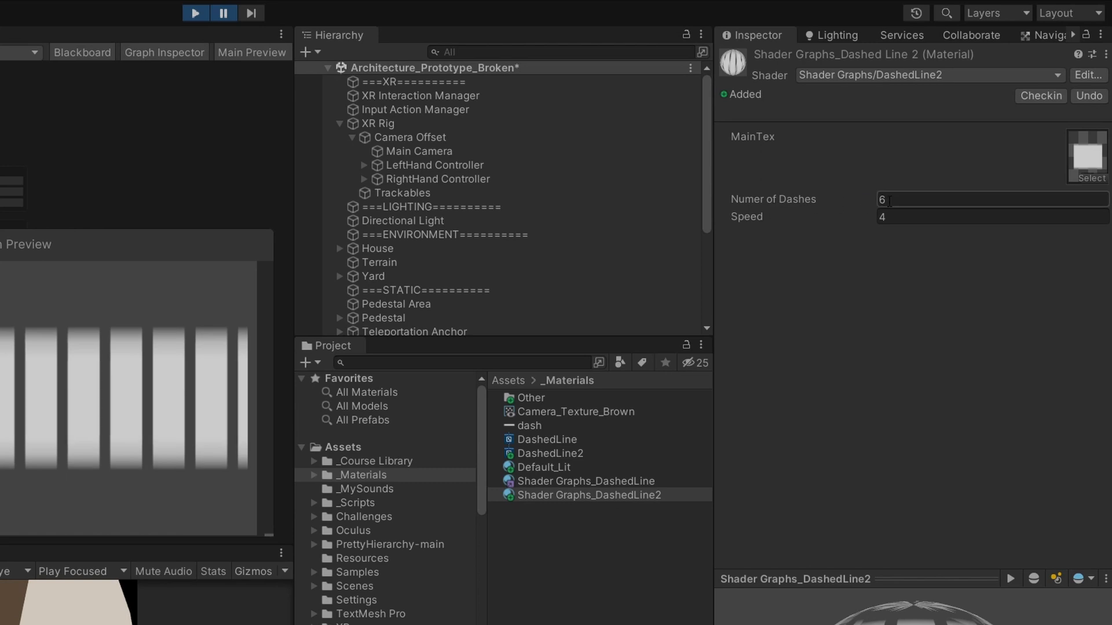
# Change the material to 3 dashes and speed 10, and view the white dashed ray in-game
pyautogui.write('3')
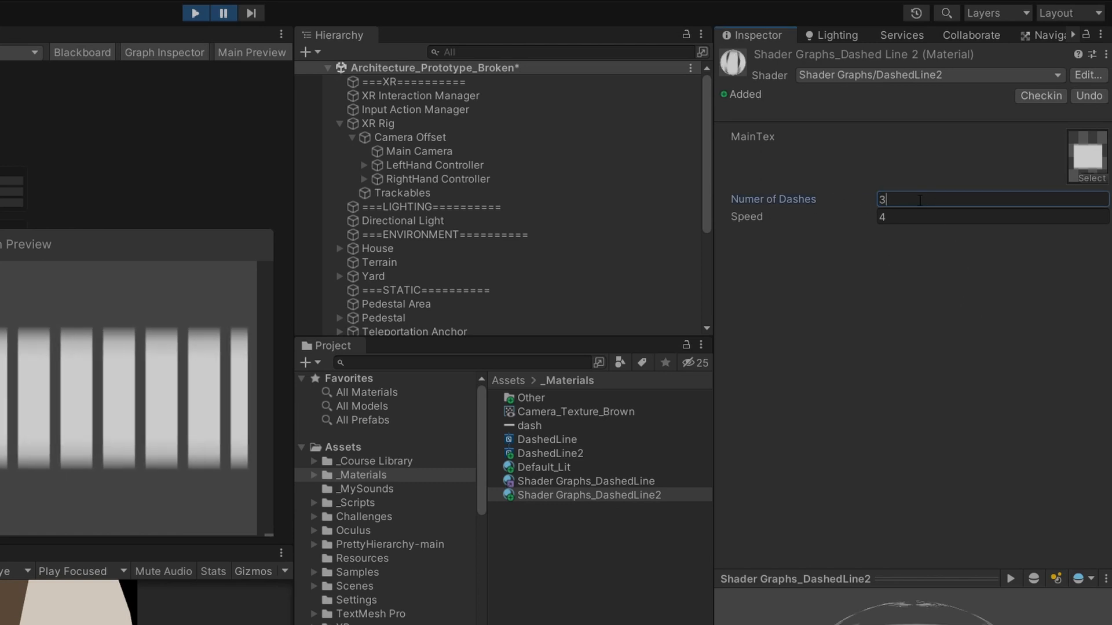
pyautogui.click(992, 216)
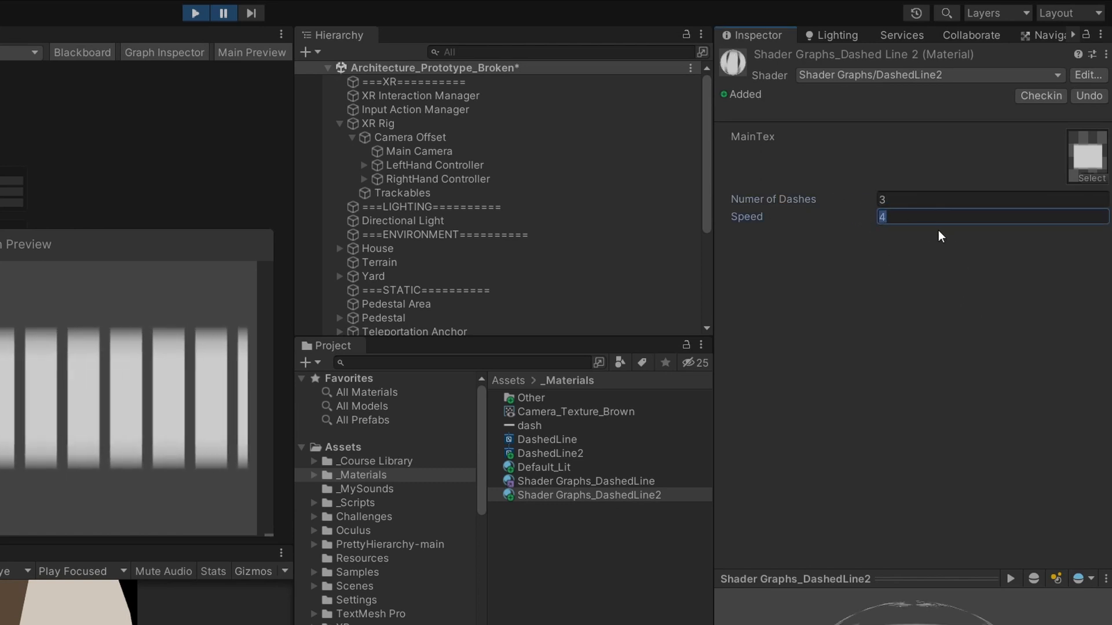
pyautogui.write('10')
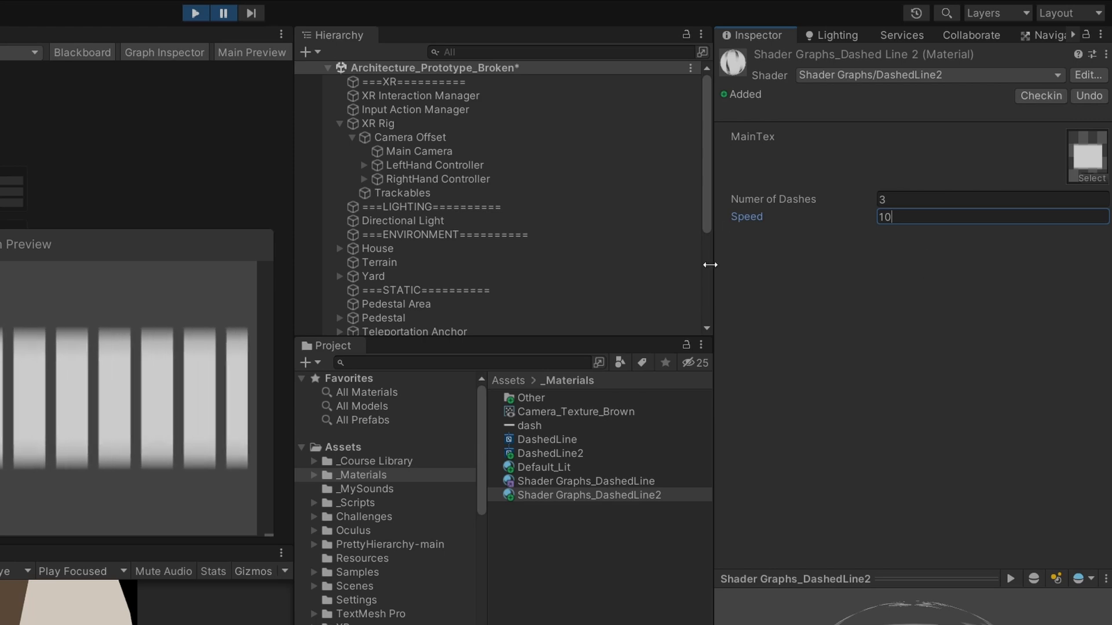
pyautogui.moveTo(639, 404)
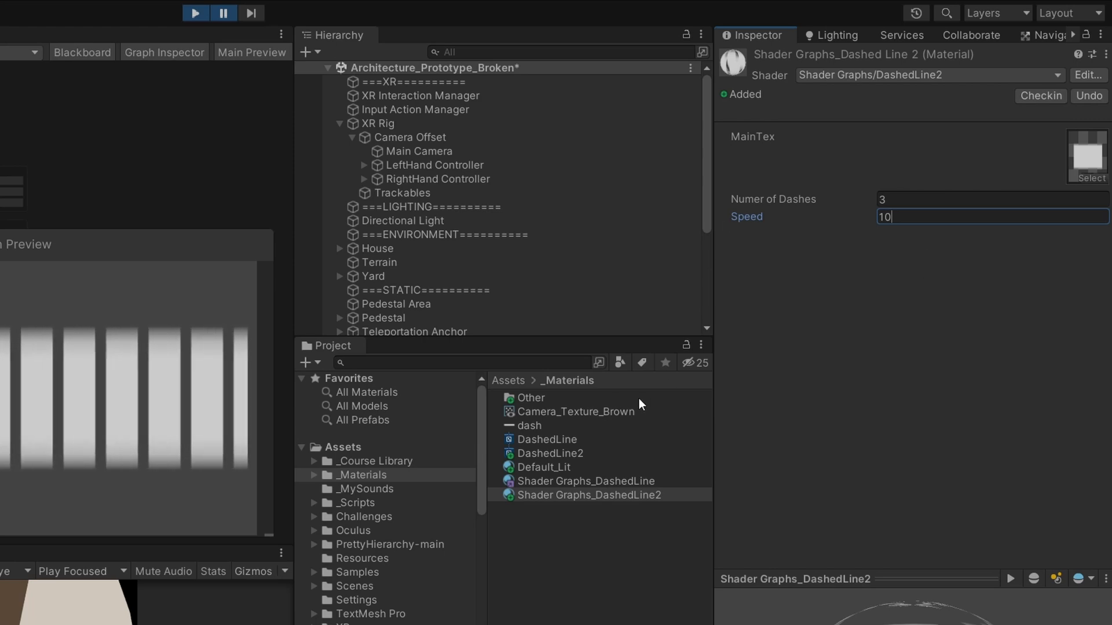
pyautogui.click(195, 13)
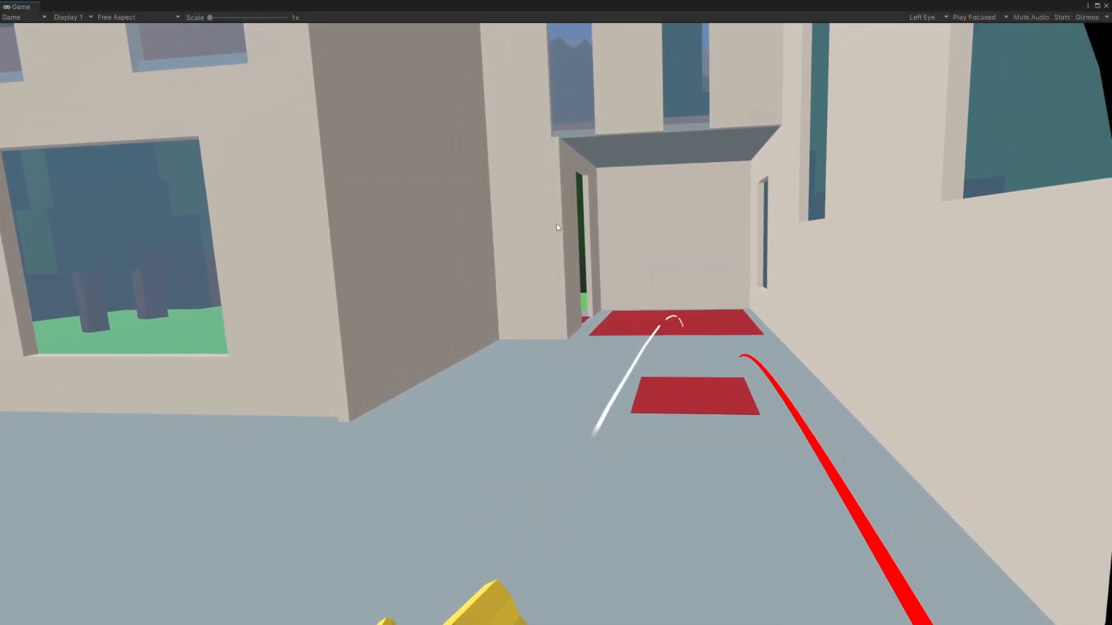